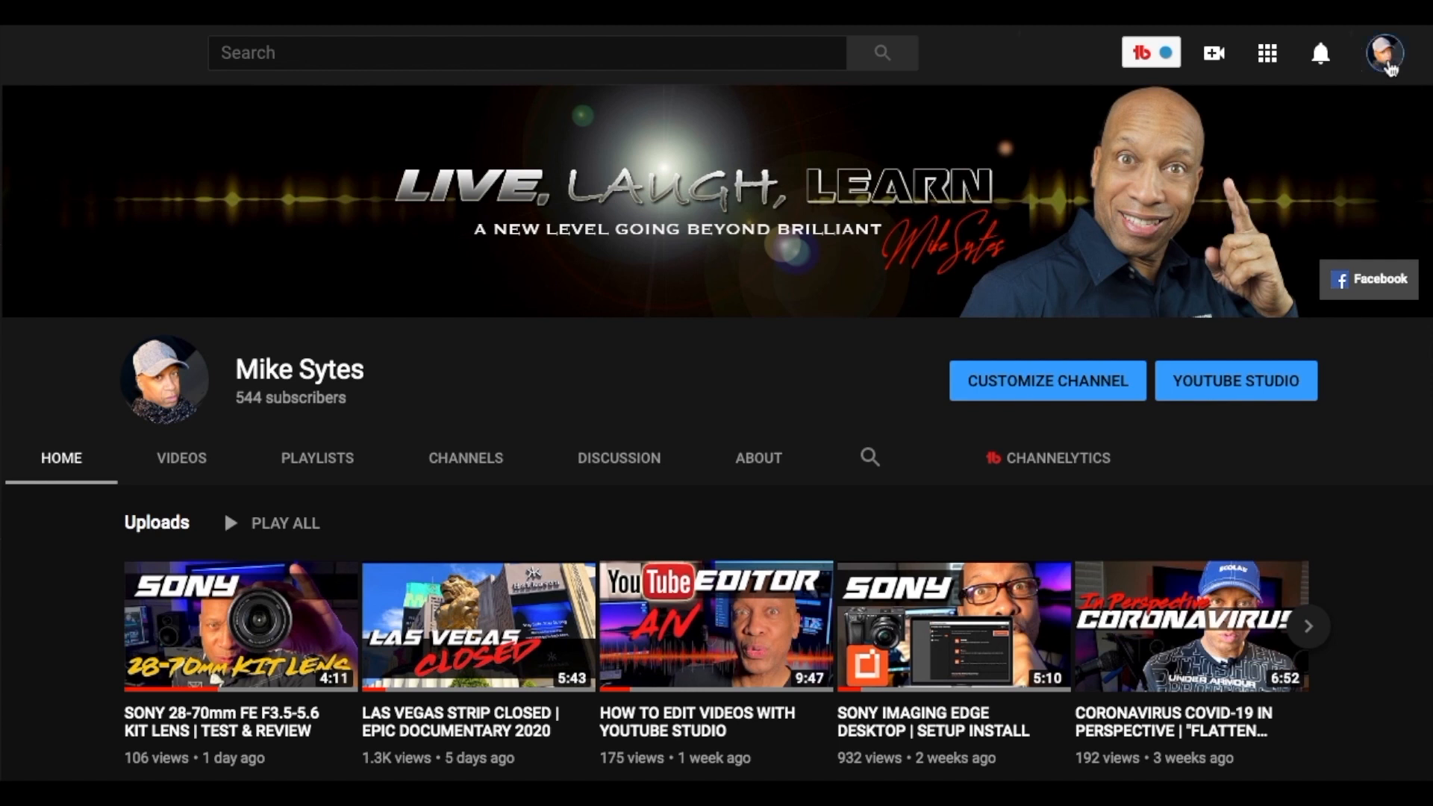
Step: Go from the channel page into YouTube Studio via the YOUTUBE STUDIO button
left_click(1384, 52)
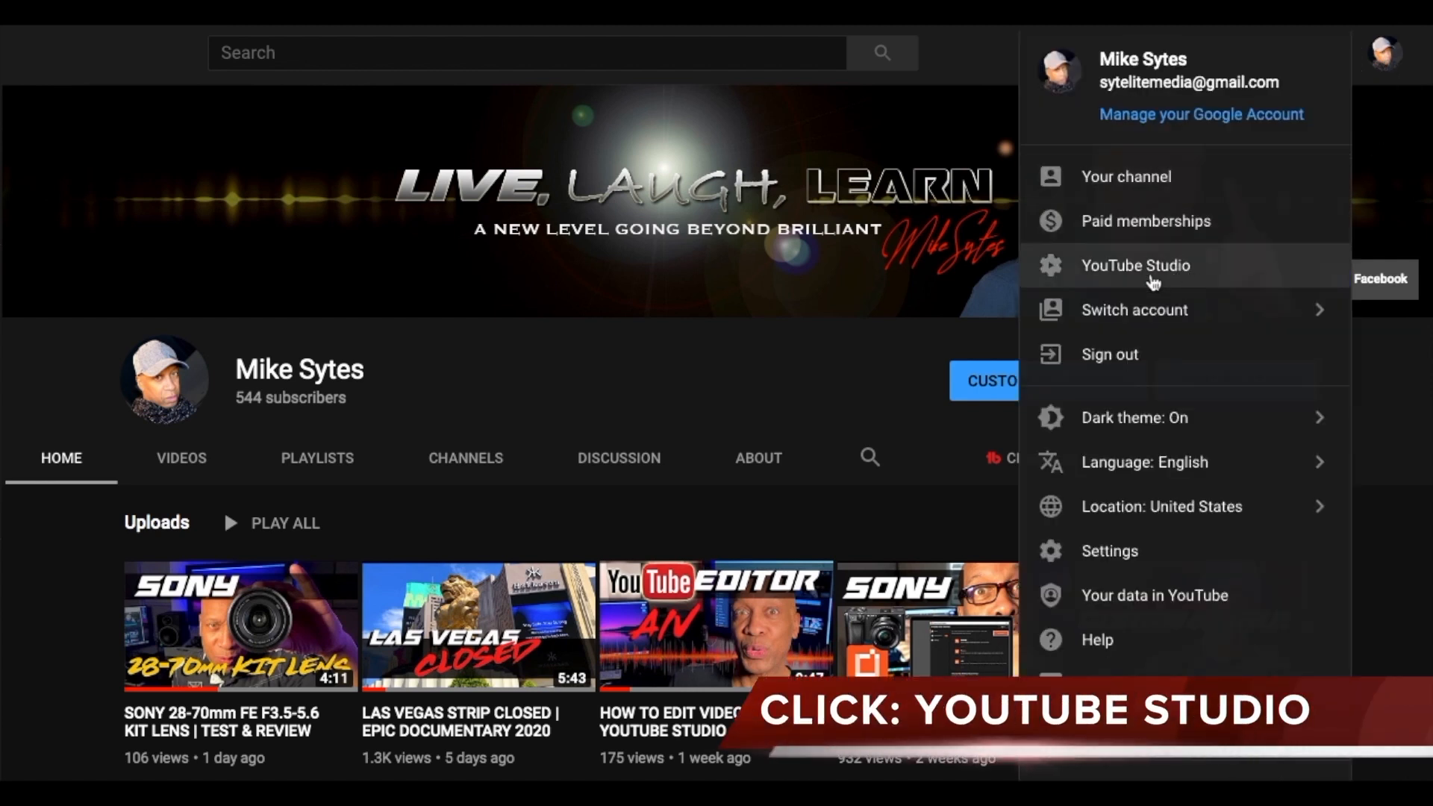
left_click(1135, 266)
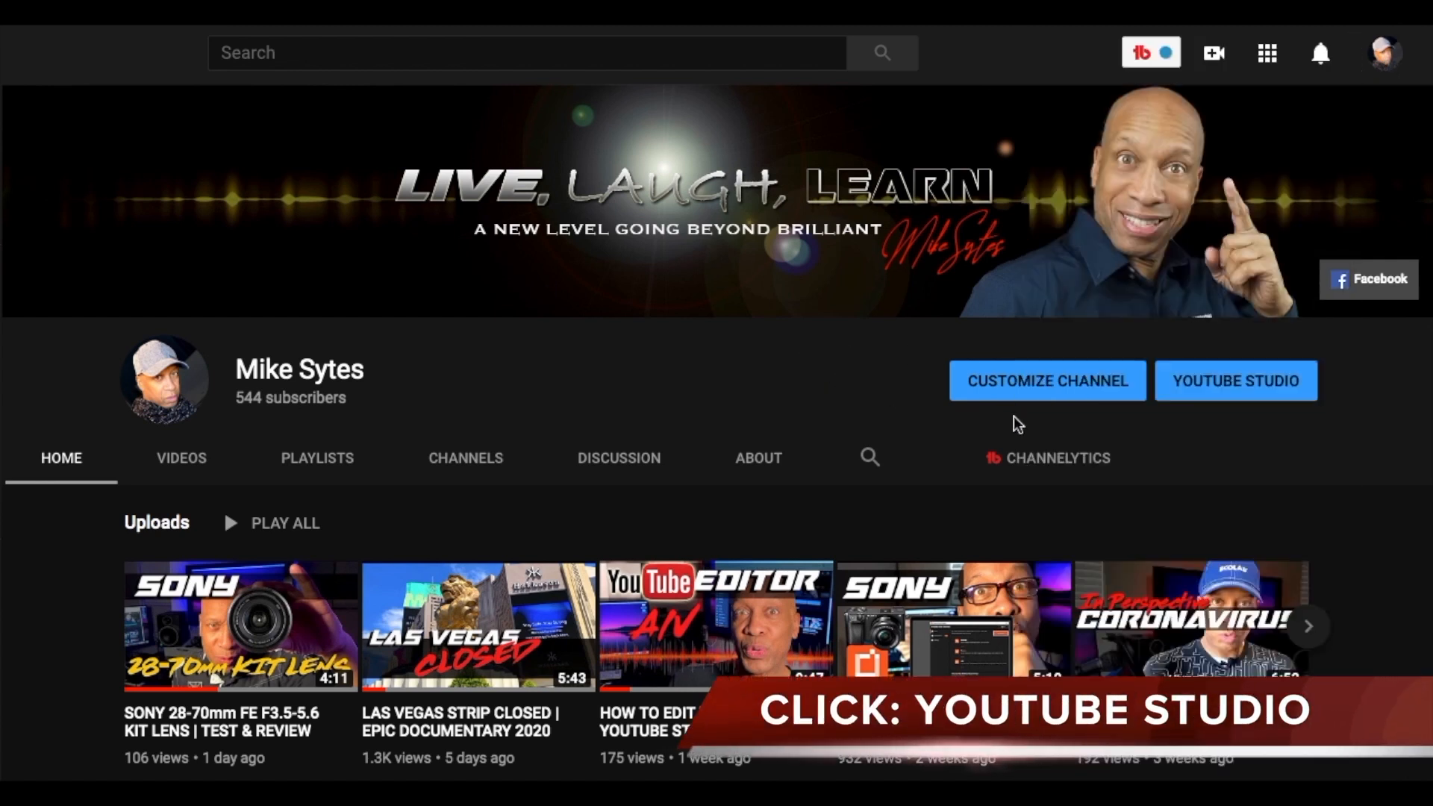
mouse_move(1236, 381)
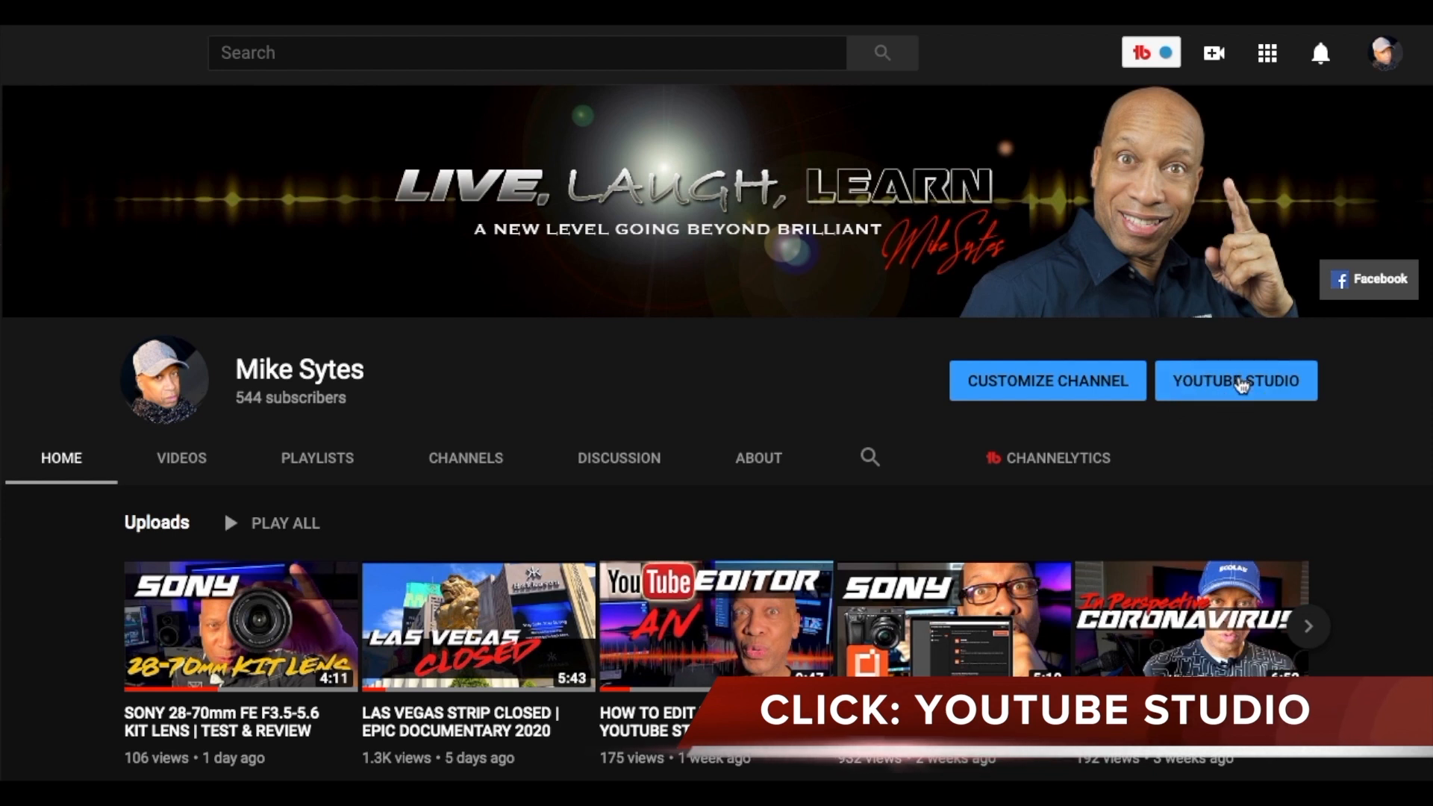
left_click(1236, 380)
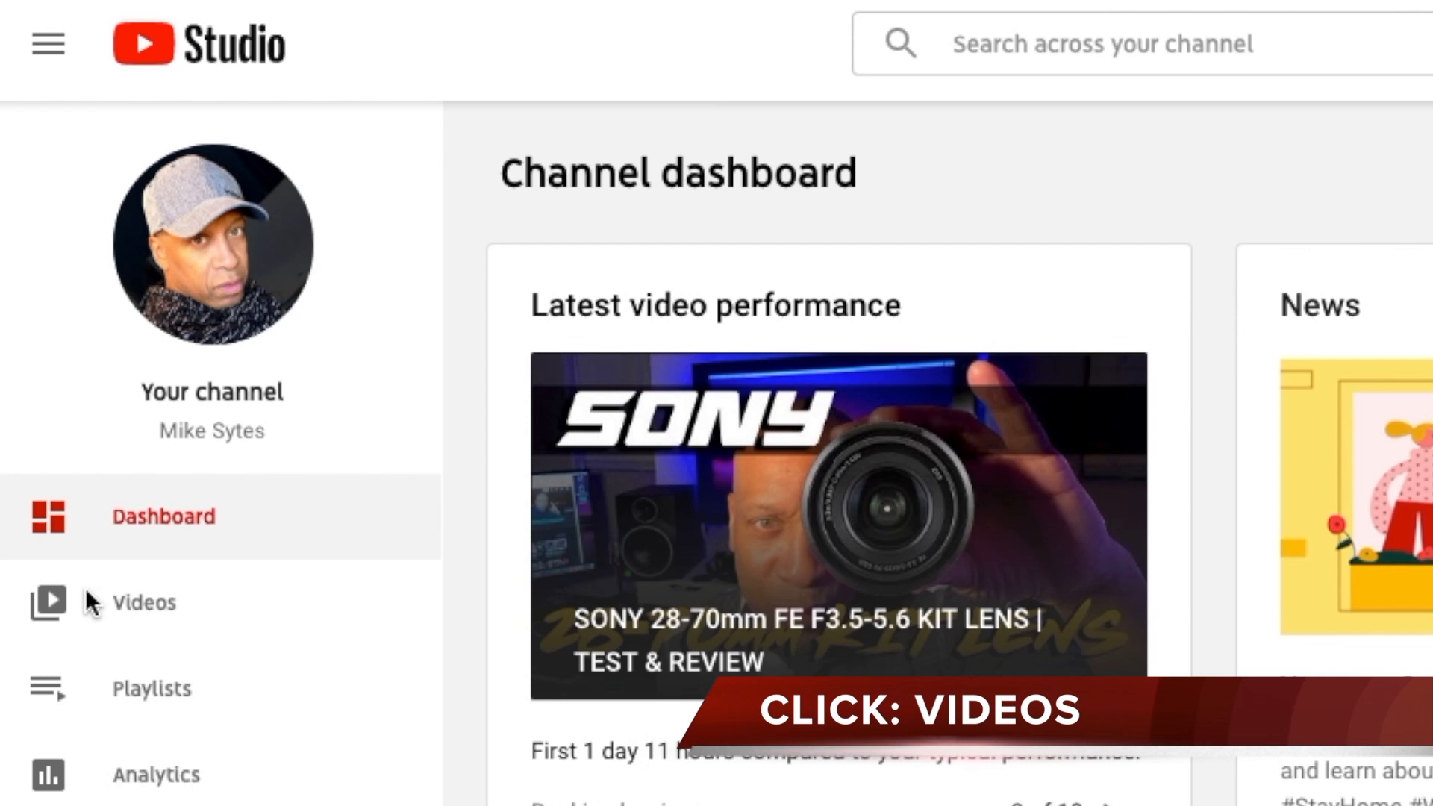
mouse_move(162, 610)
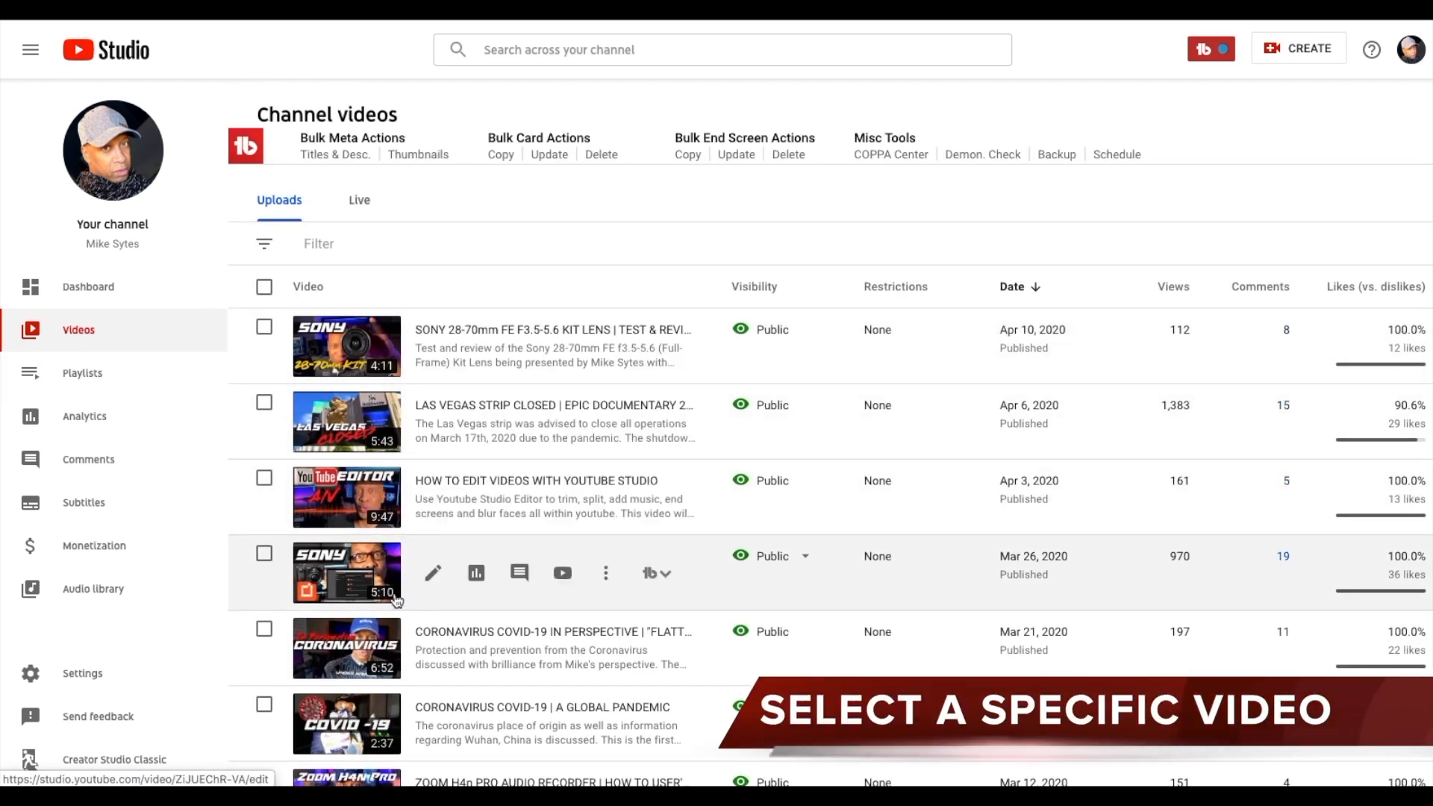
Step: Scroll the Uploads list down to the "A Brief Look Ahead" video
scroll("down", 3)
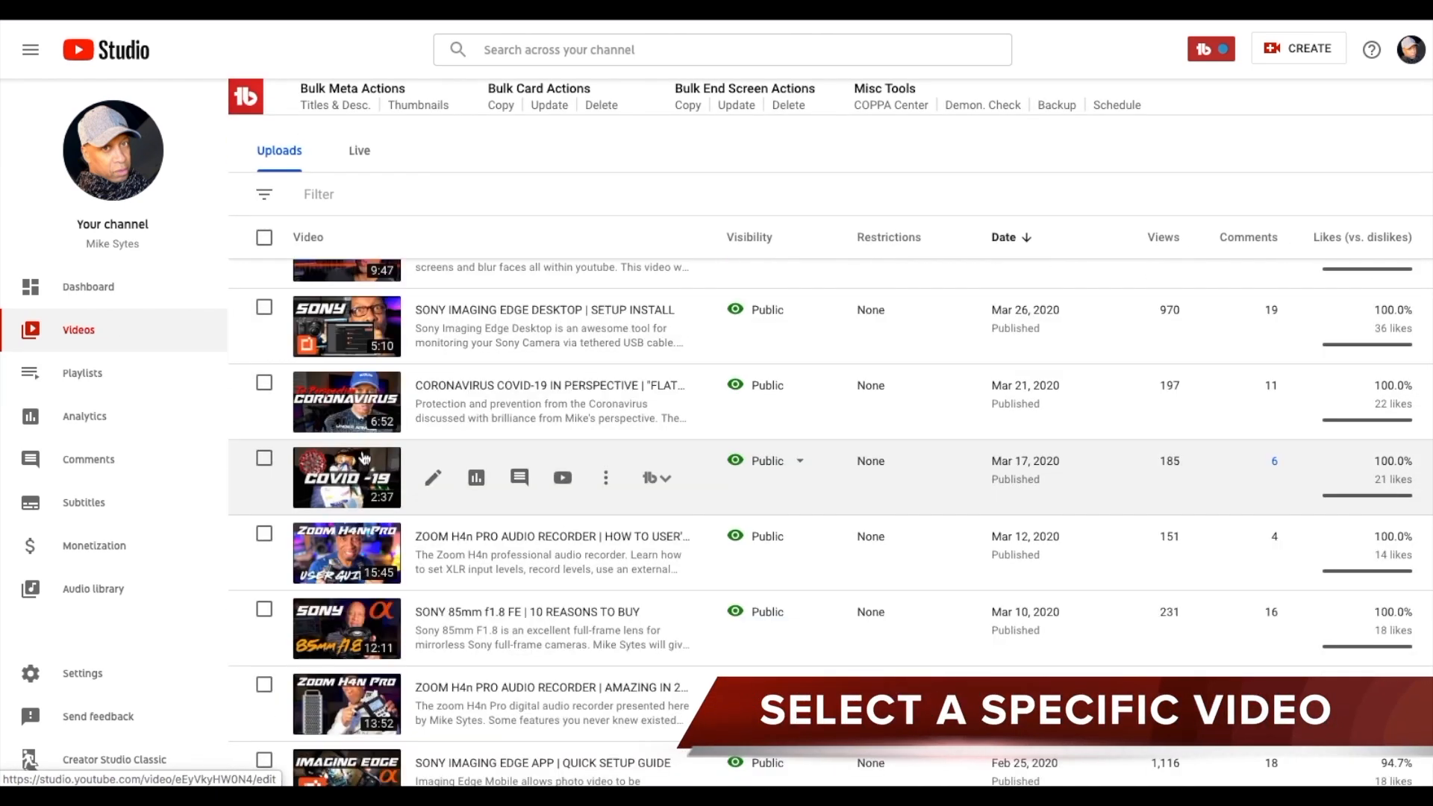
scroll("down", 3)
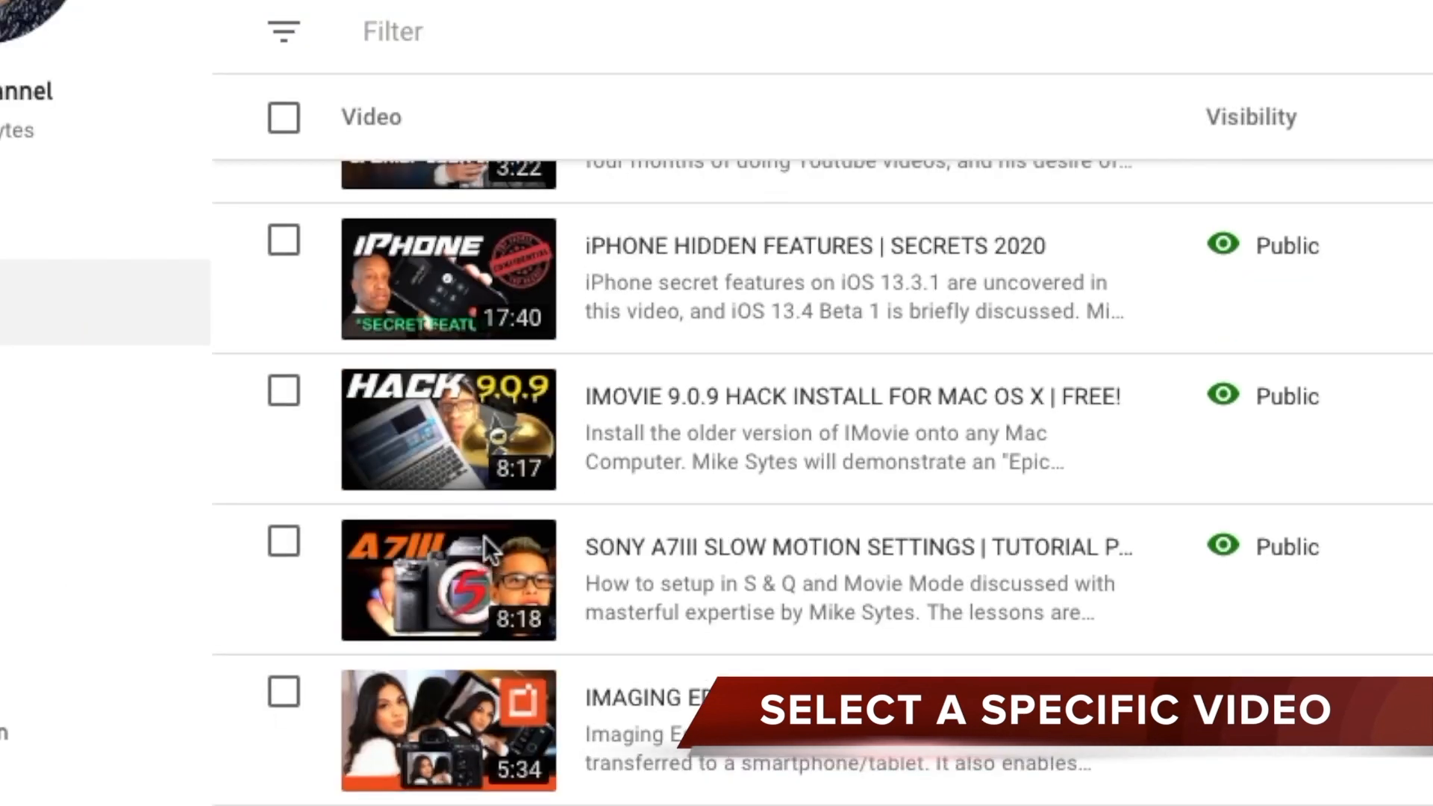
scroll("down", 3)
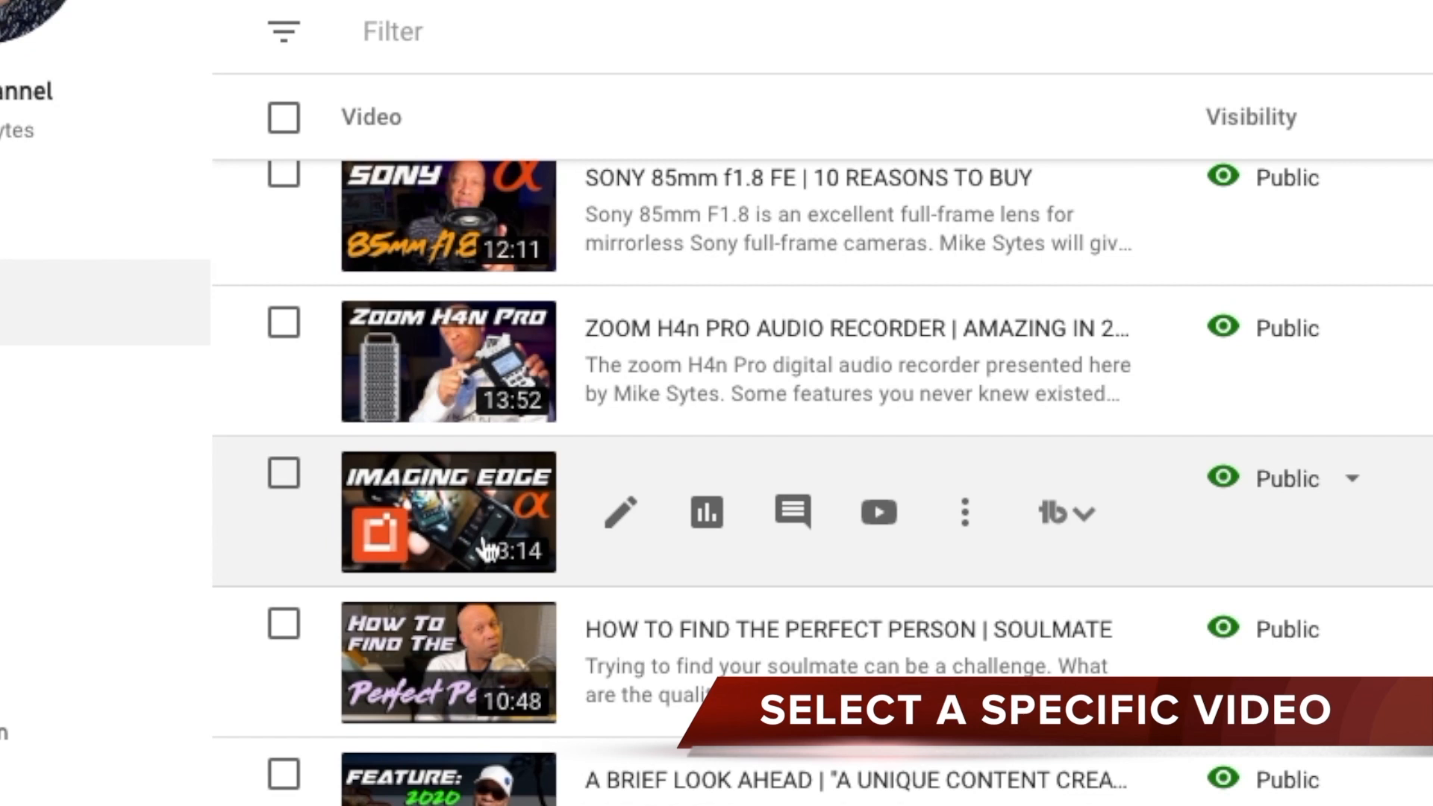
scroll("down", 3)
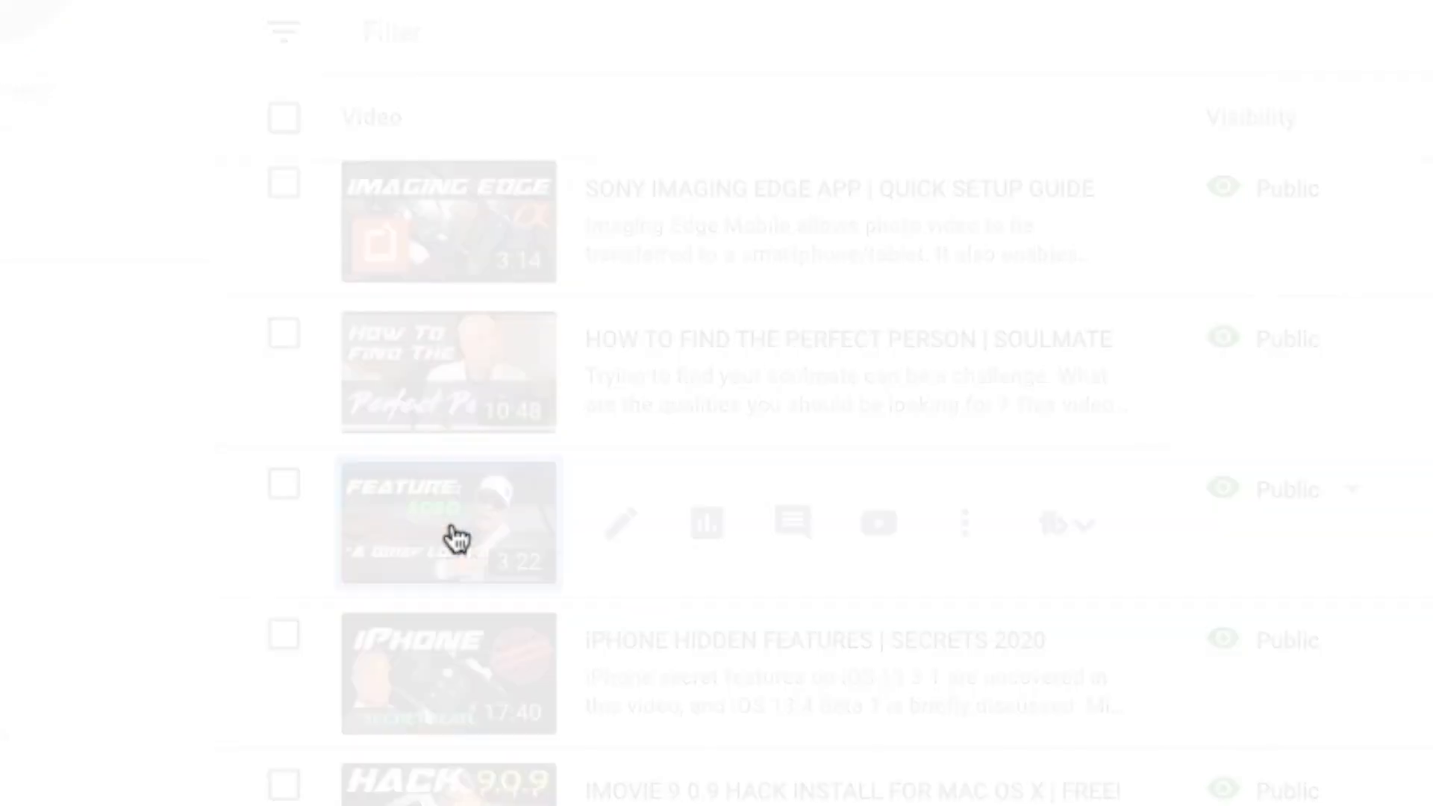
Step: Open "A Brief Look Ahead" details and load it in the video editor timeline
left_click(621, 524)
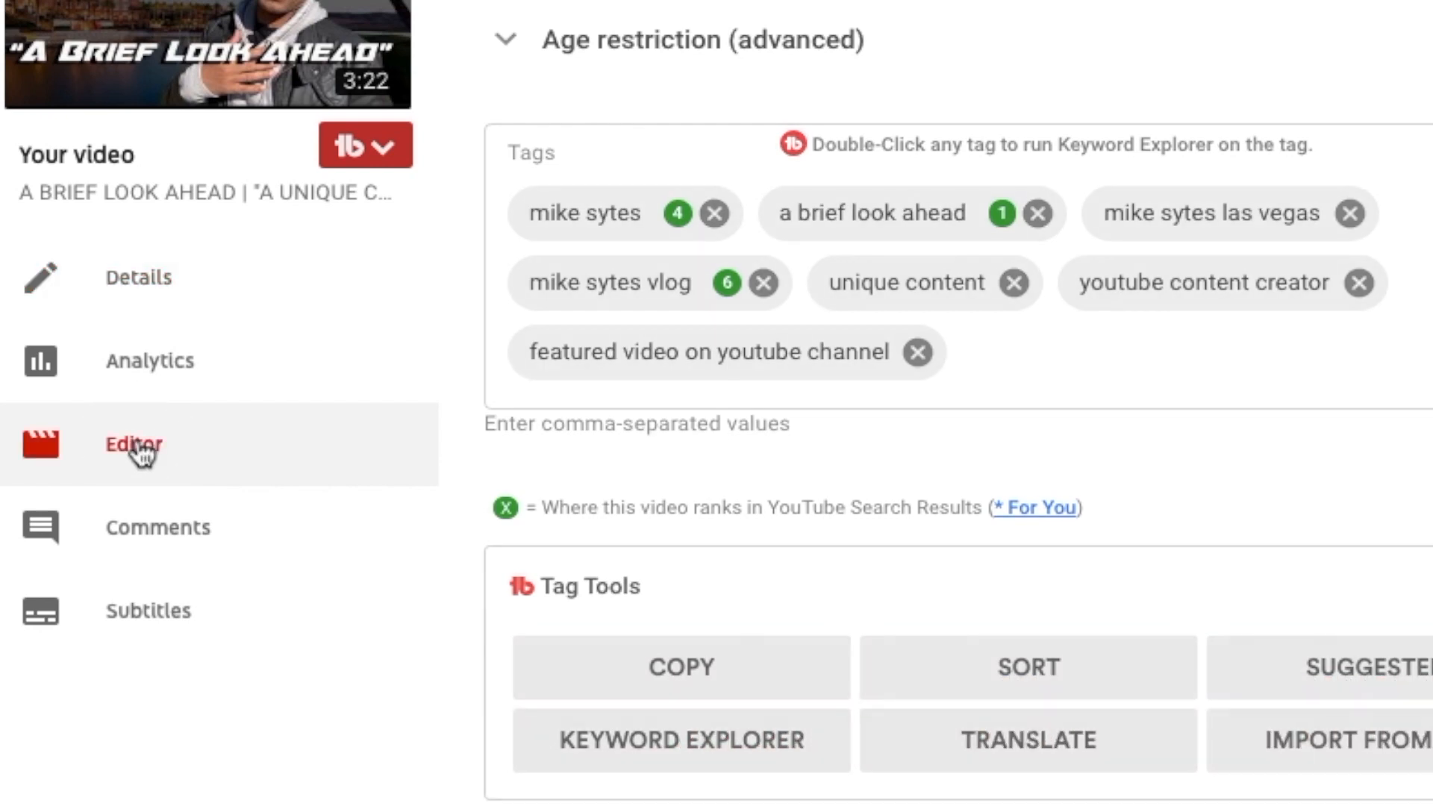
left_click(133, 445)
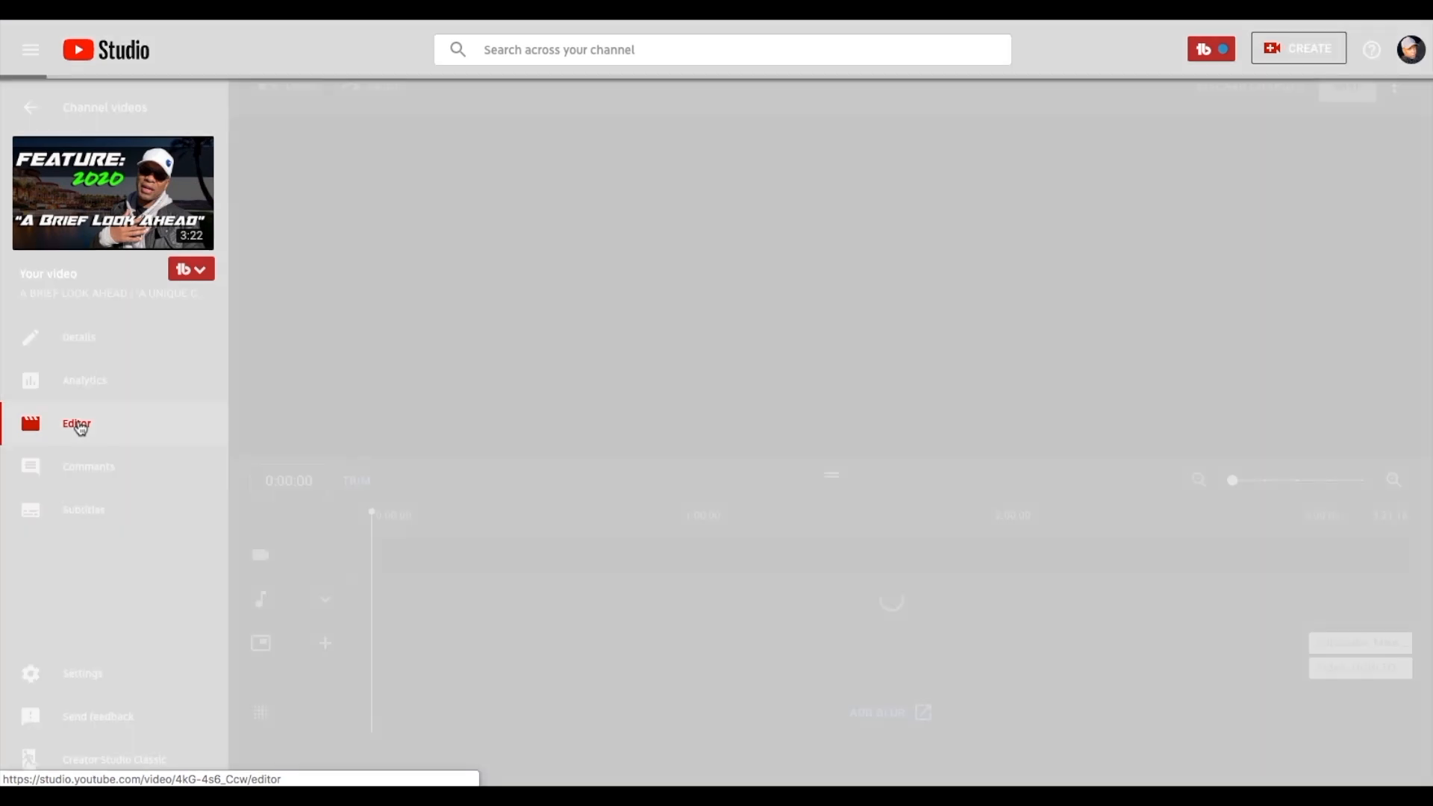
left_click(76, 422)
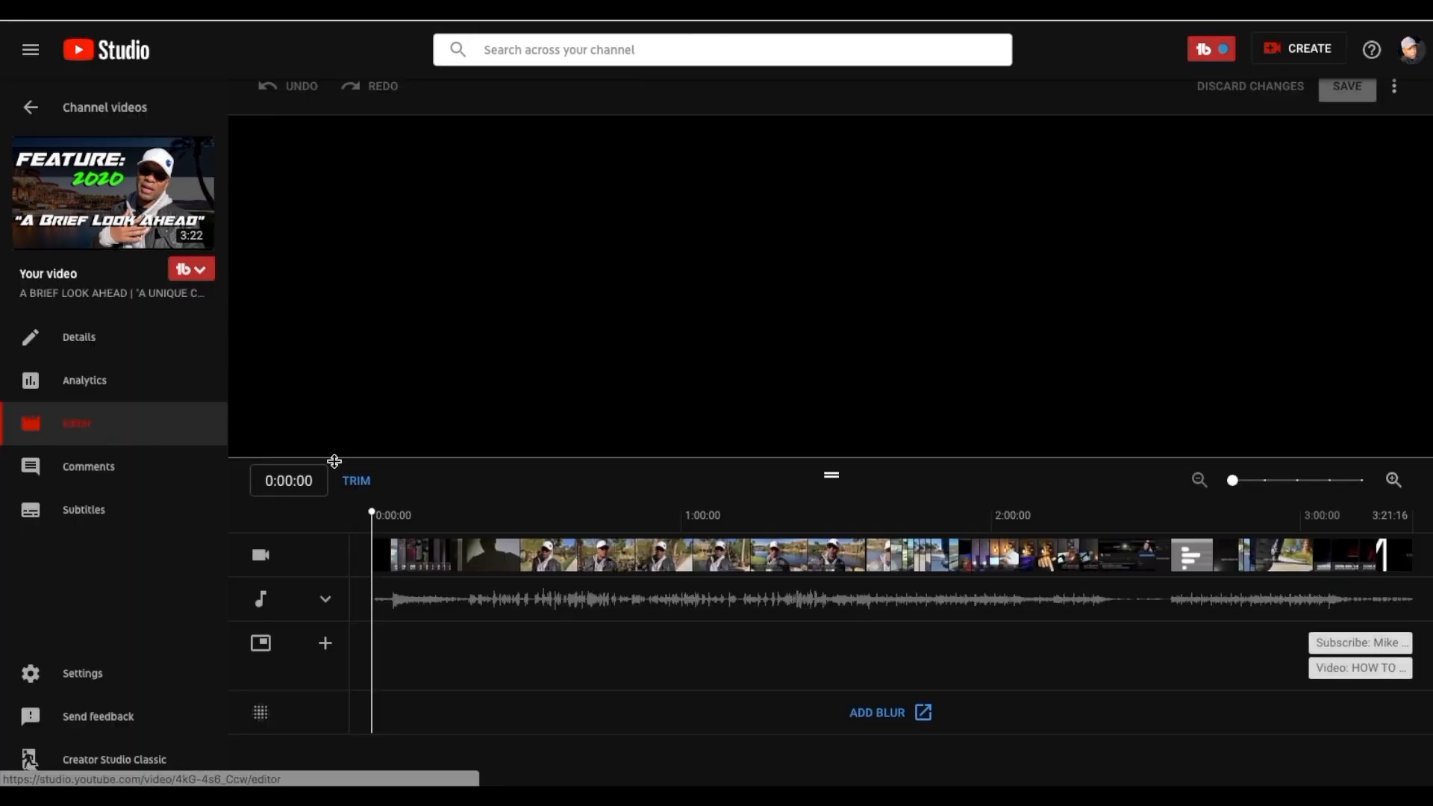
mouse_move(703, 326)
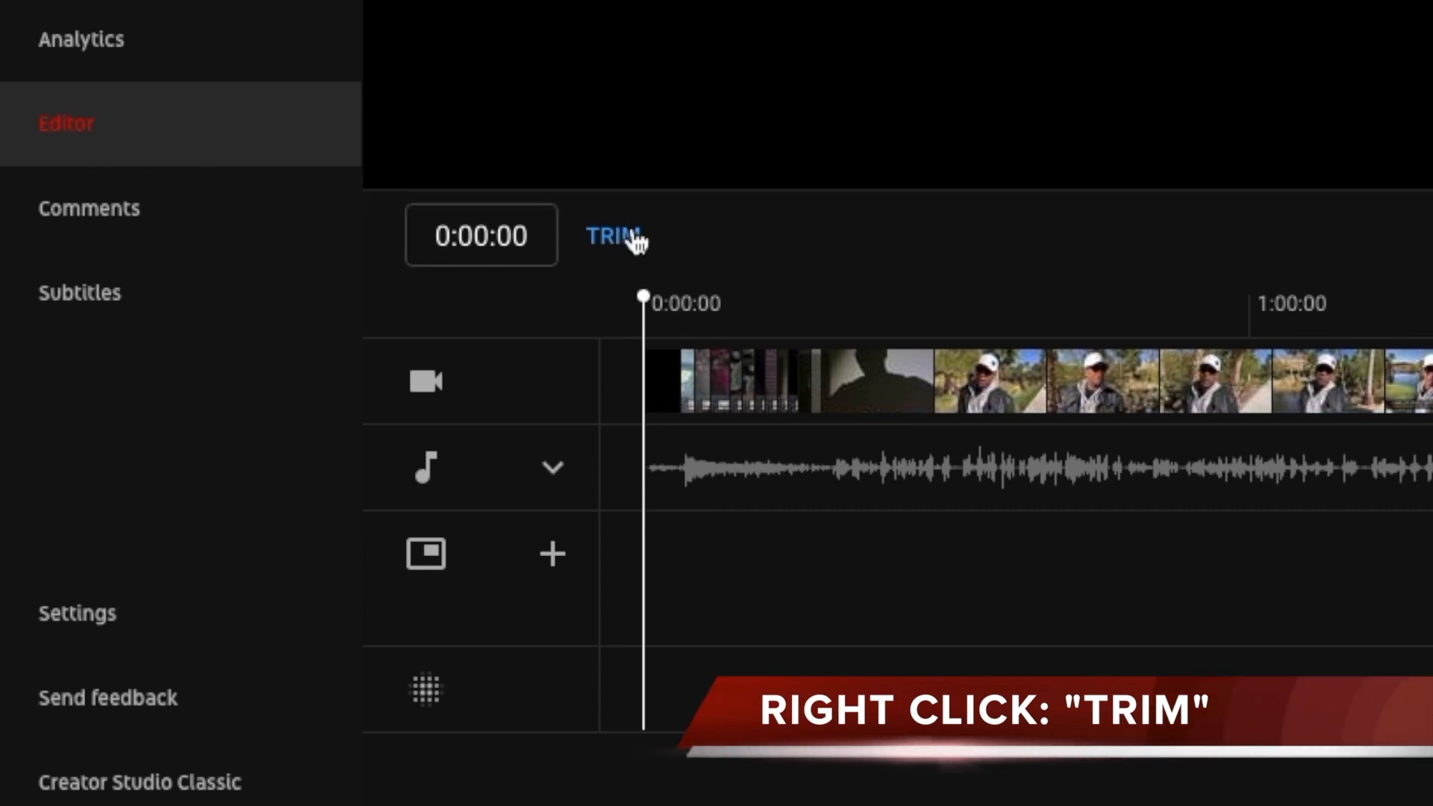
right_click(630, 239)
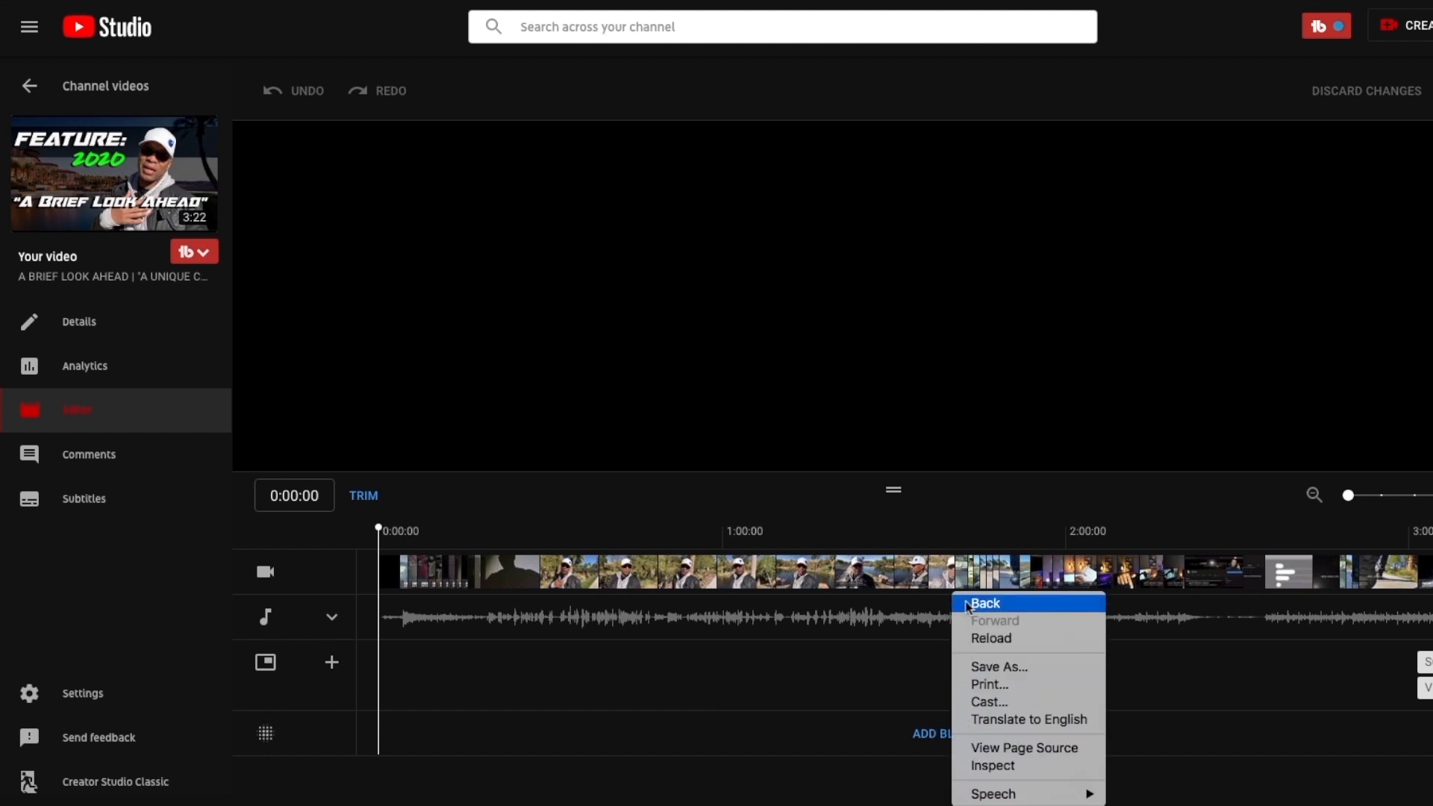
mouse_move(991, 765)
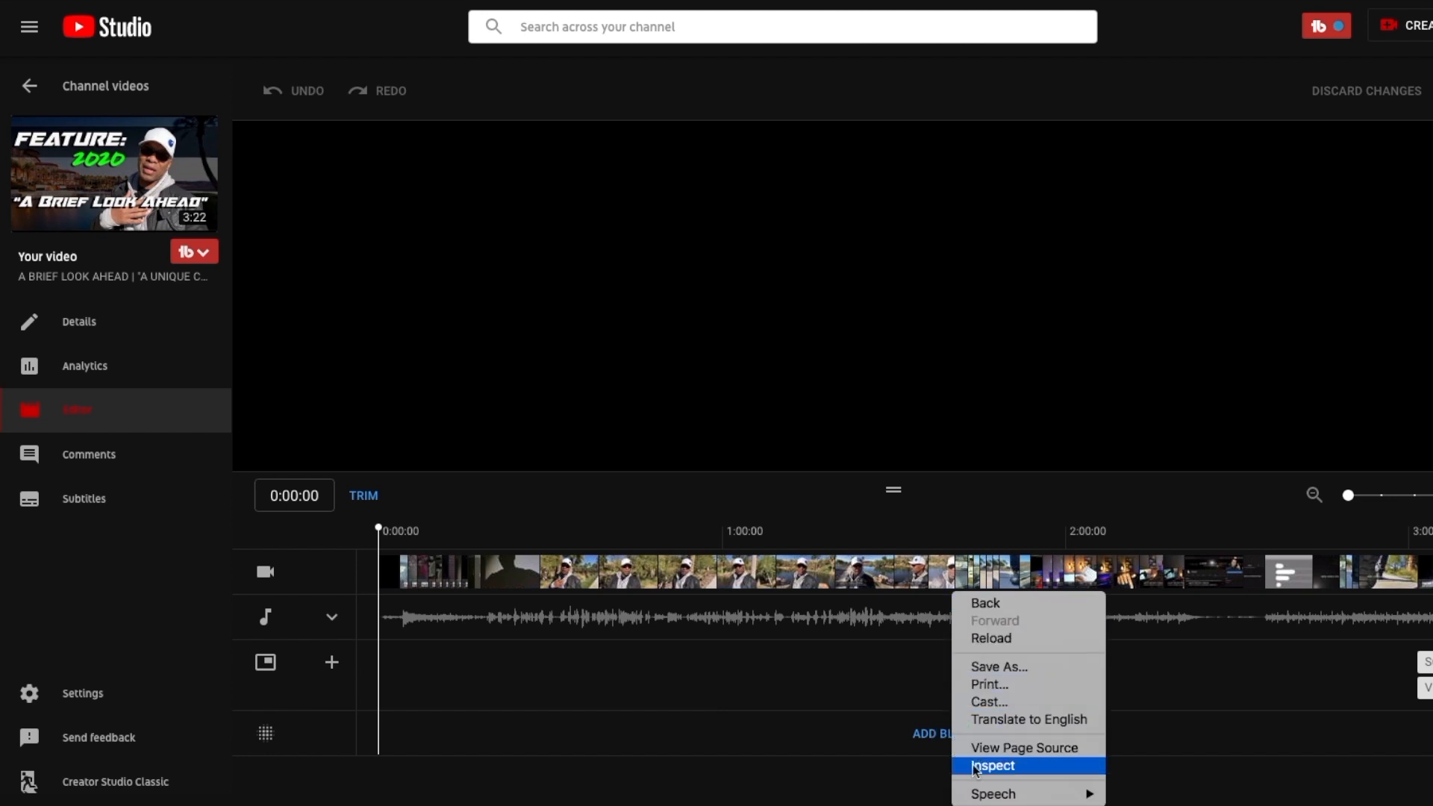
mouse_move(922, 693)
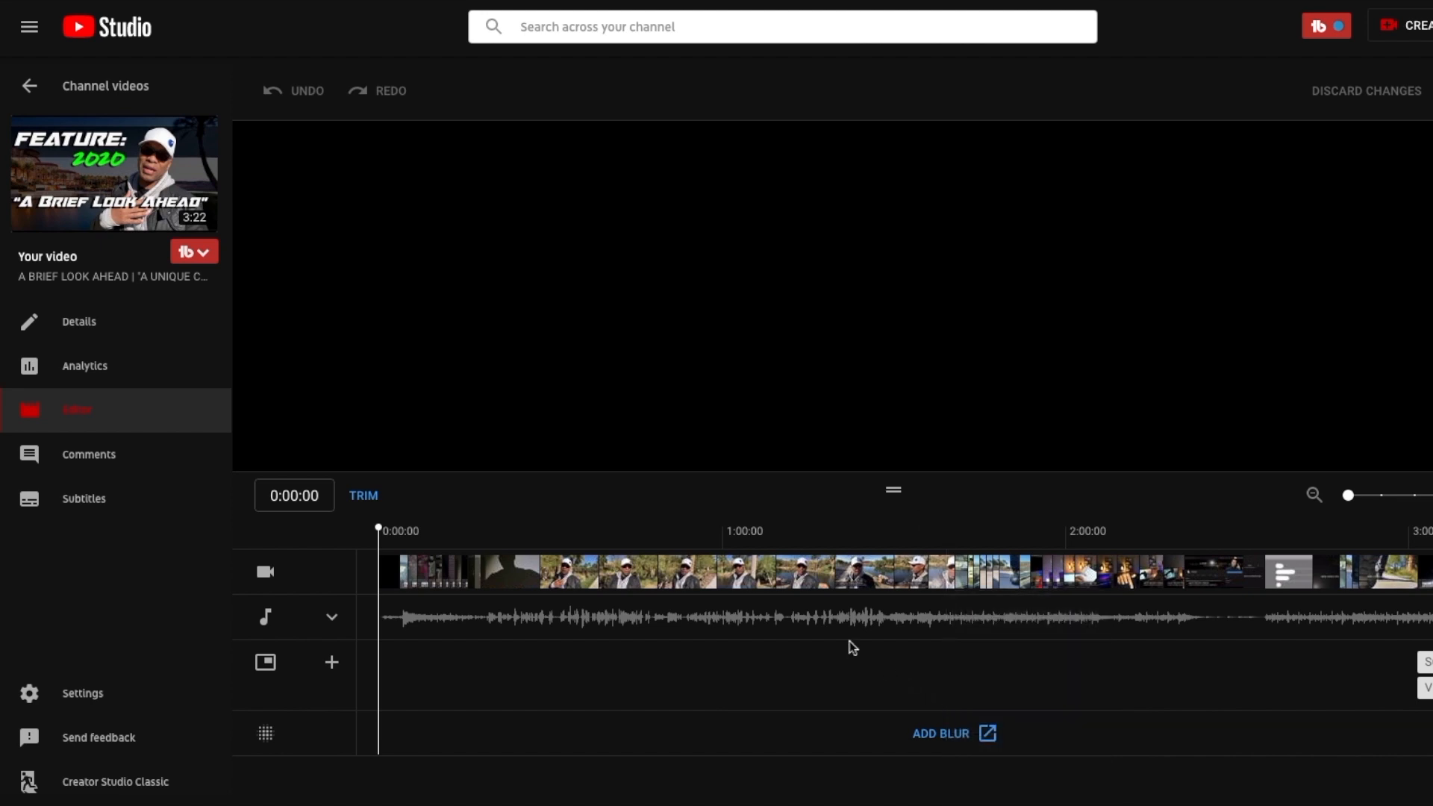
left_click(939, 733)
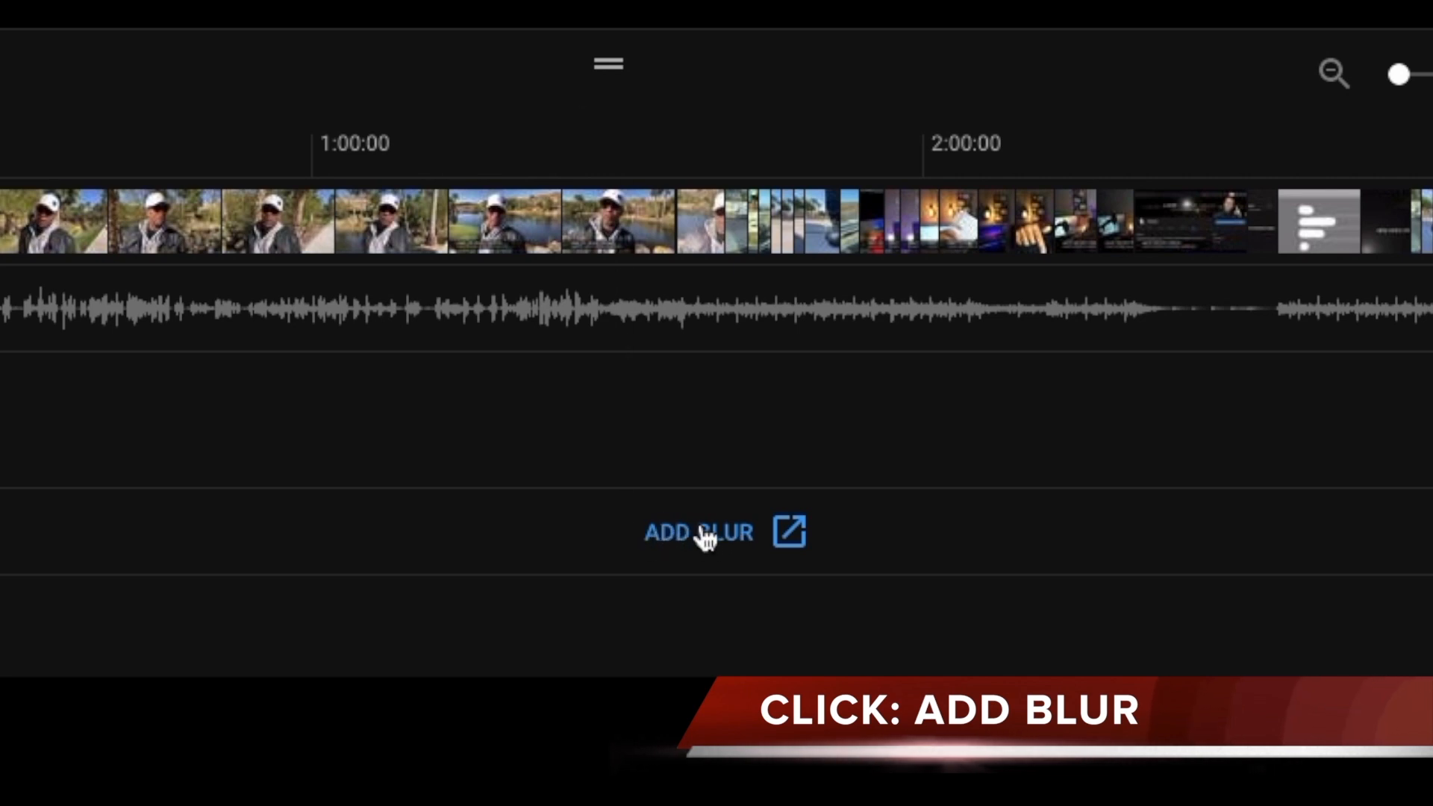
Step: Open custom blurring and inspect the Trim button's page code in DevTools
left_click(697, 533)
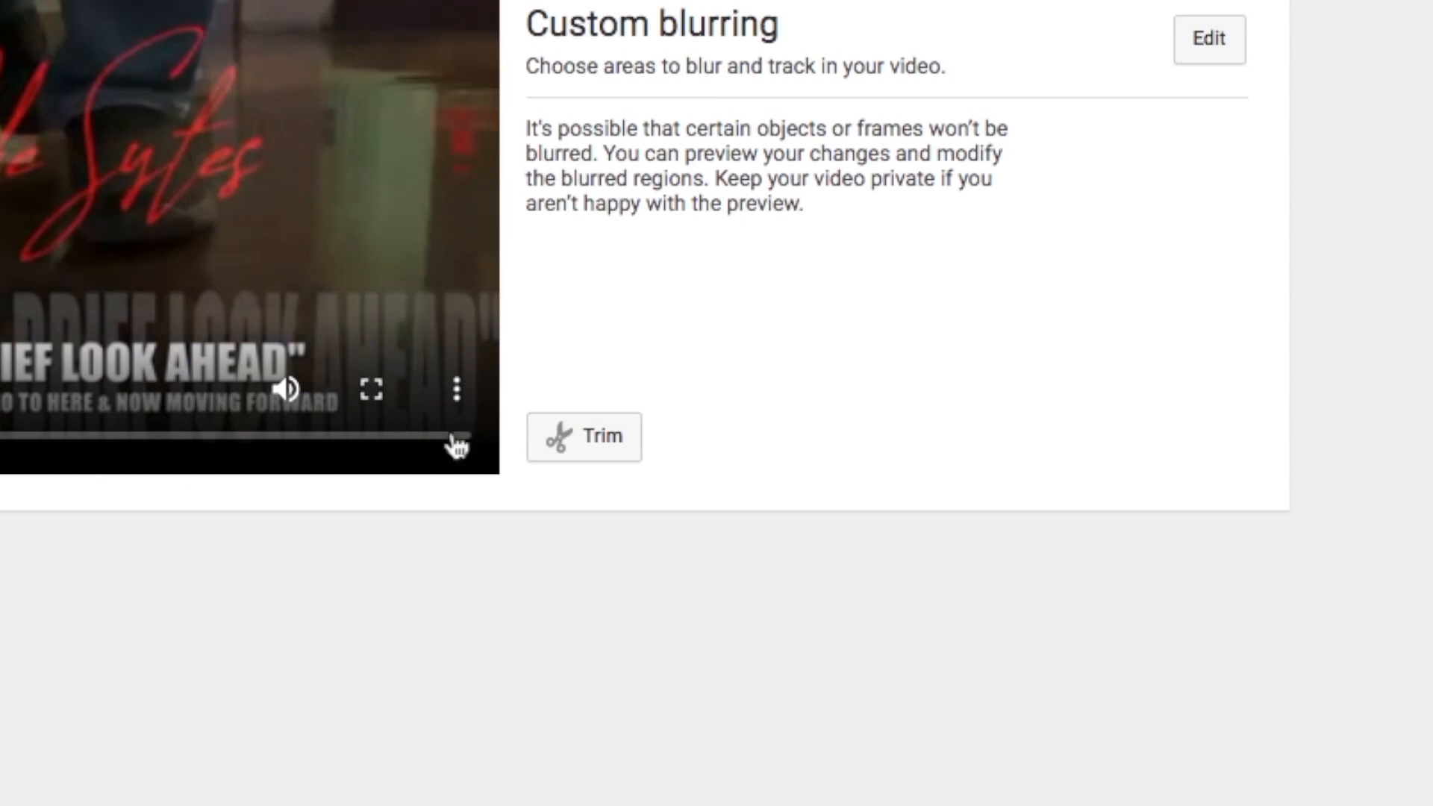
right_click(603, 437)
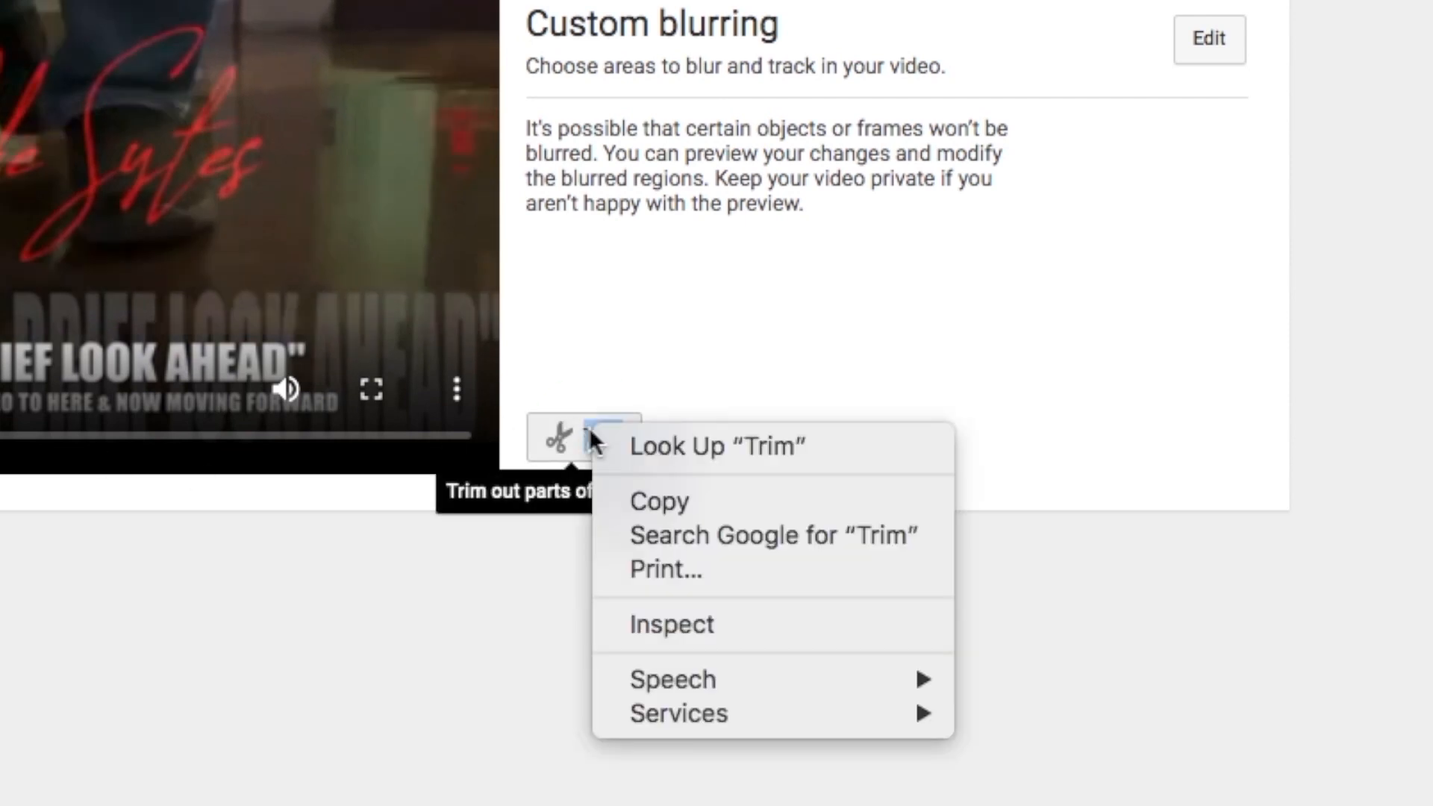
mouse_move(670, 623)
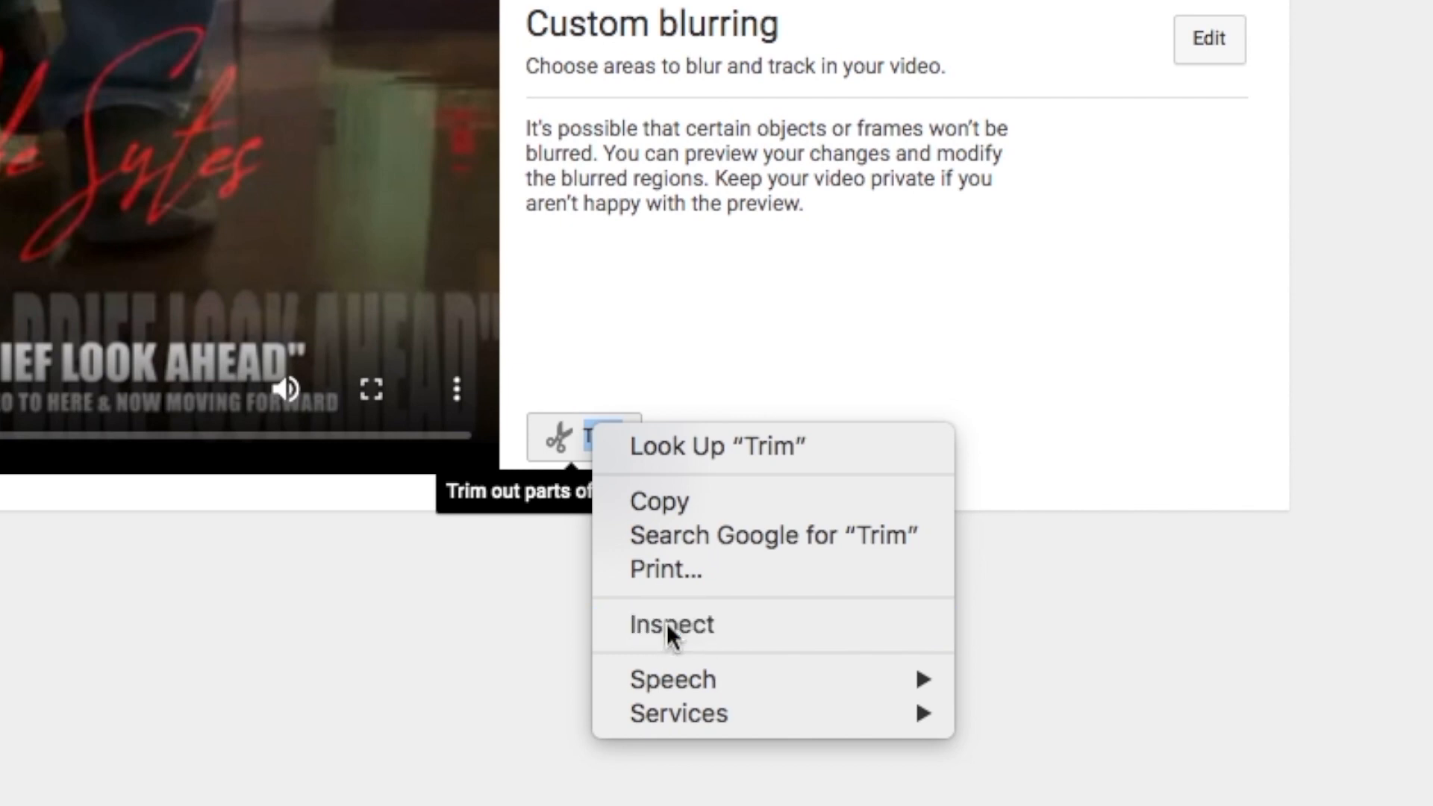
left_click(672, 624)
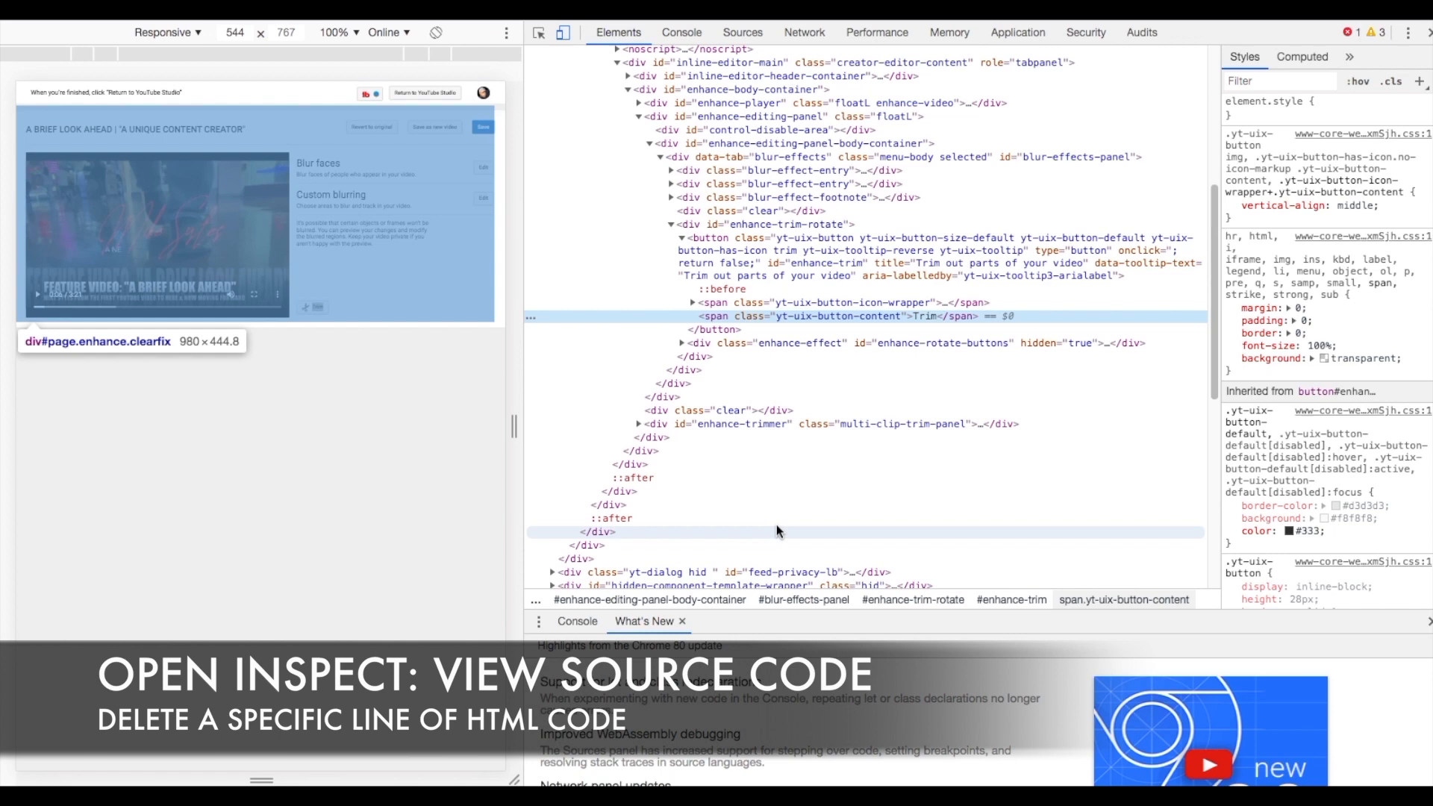
mouse_move(769, 128)
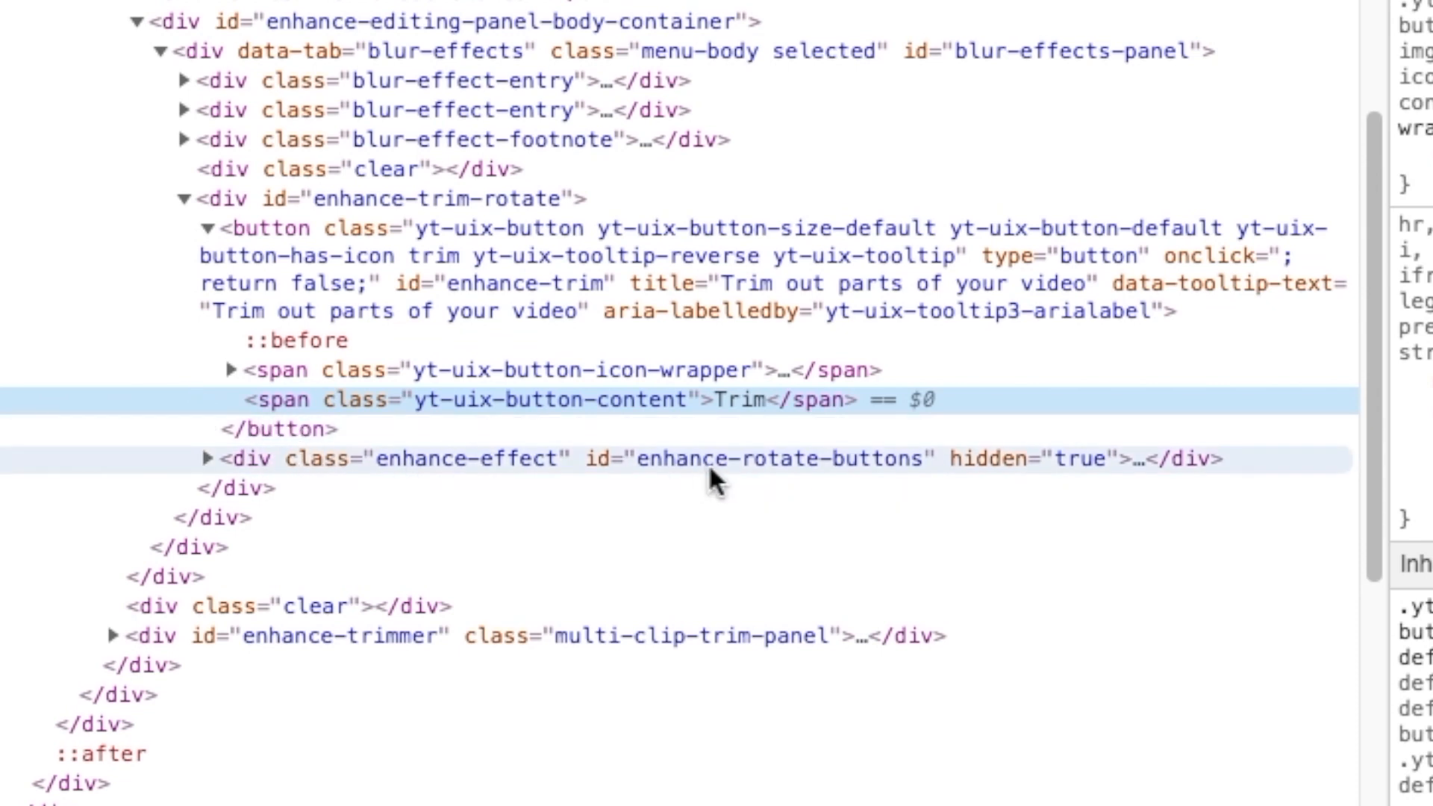
mouse_move(742, 487)
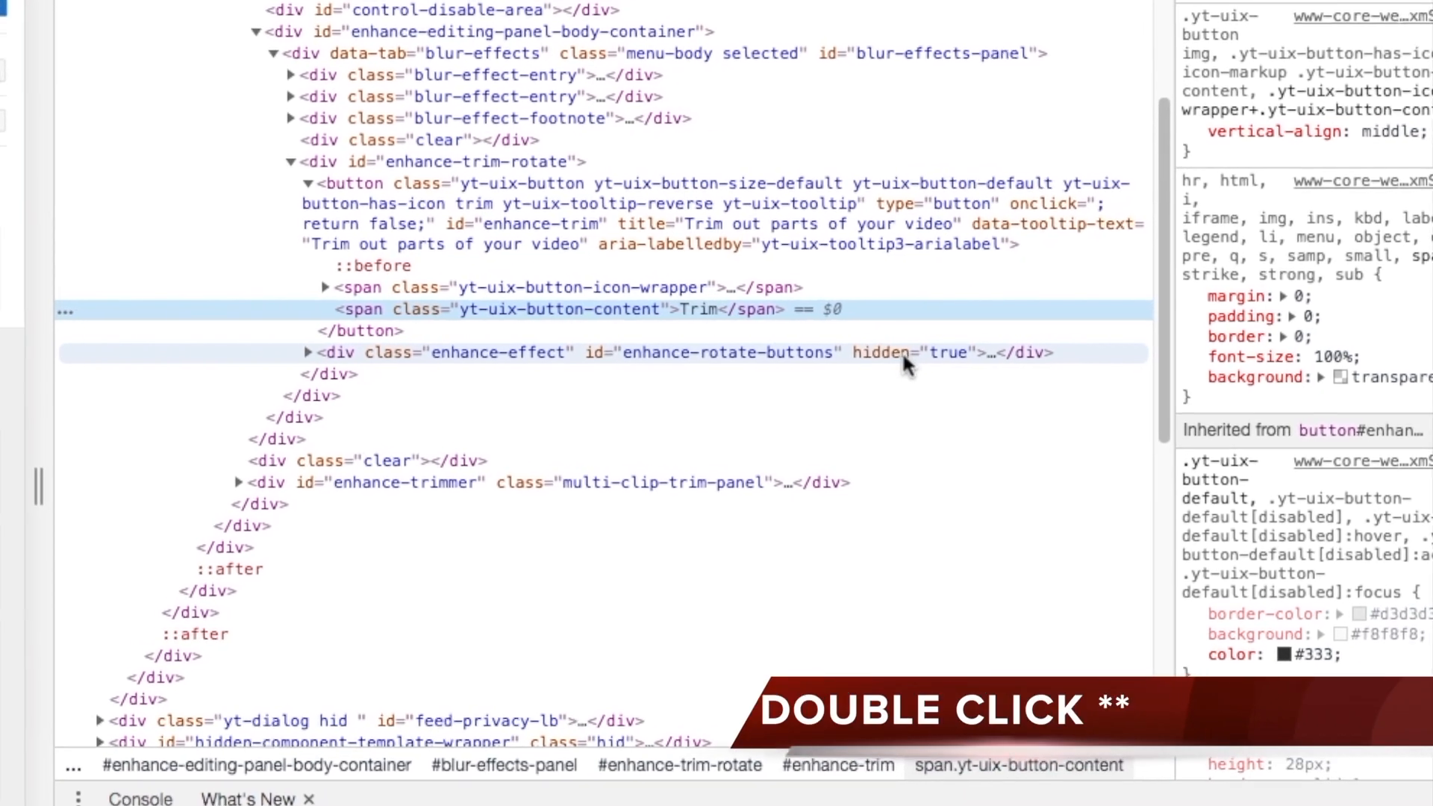
Step: Select the hidden="true" attribute on the enhance-rotate-buttons element
double_click(905, 354)
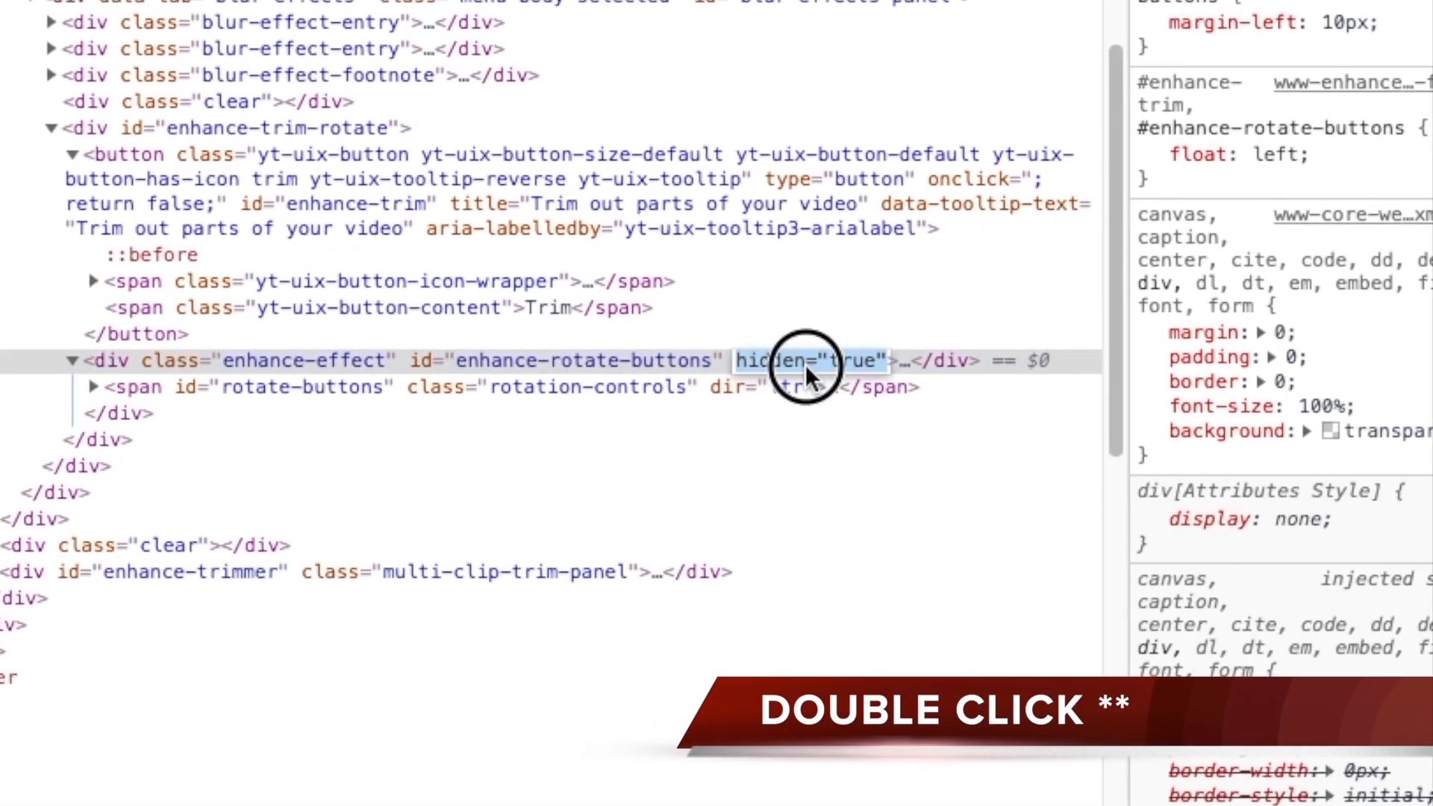
Step: Erase the hidden="true" attribute text from enhance-rotate-buttons letter by letter
double_click(808, 360)
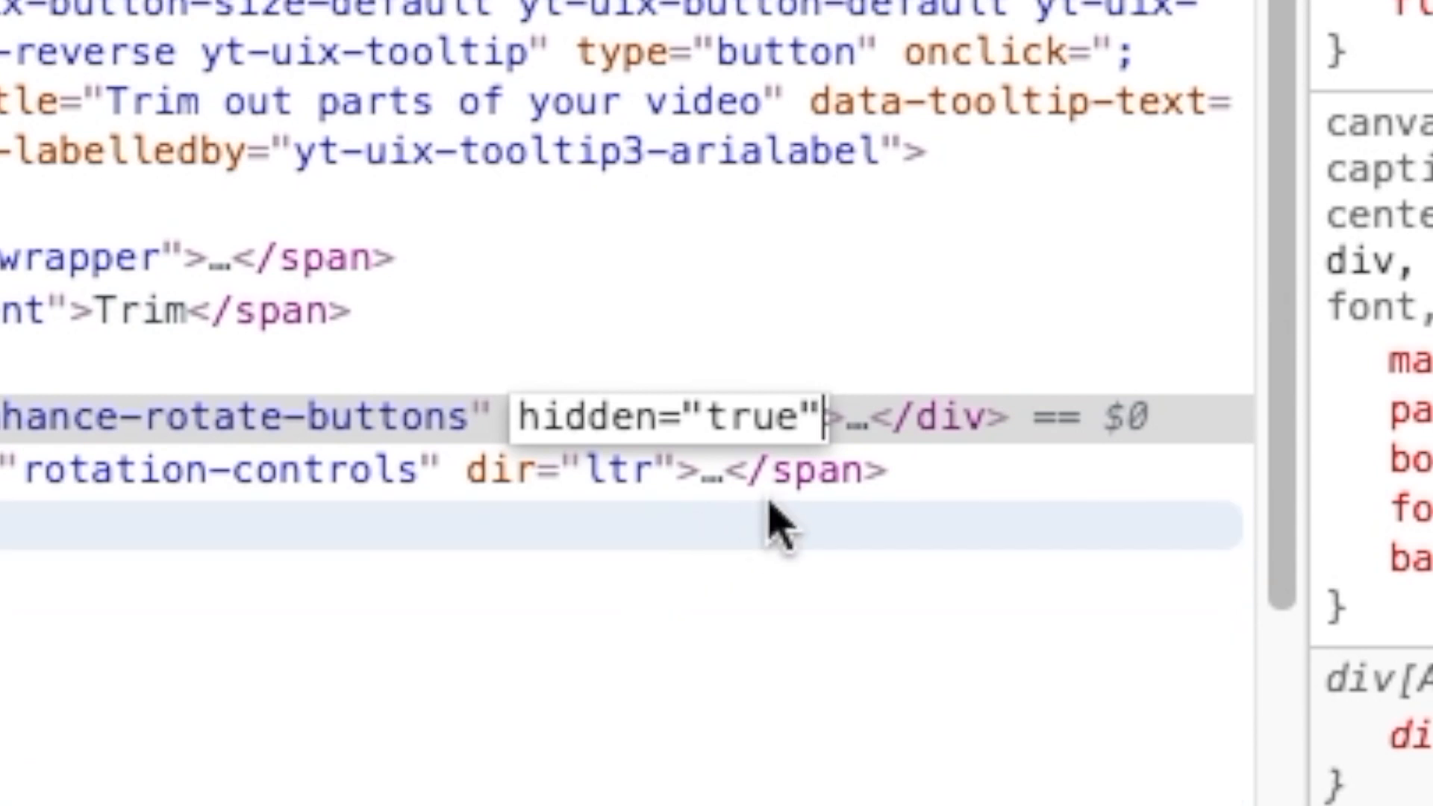
mouse_move(393, 625)
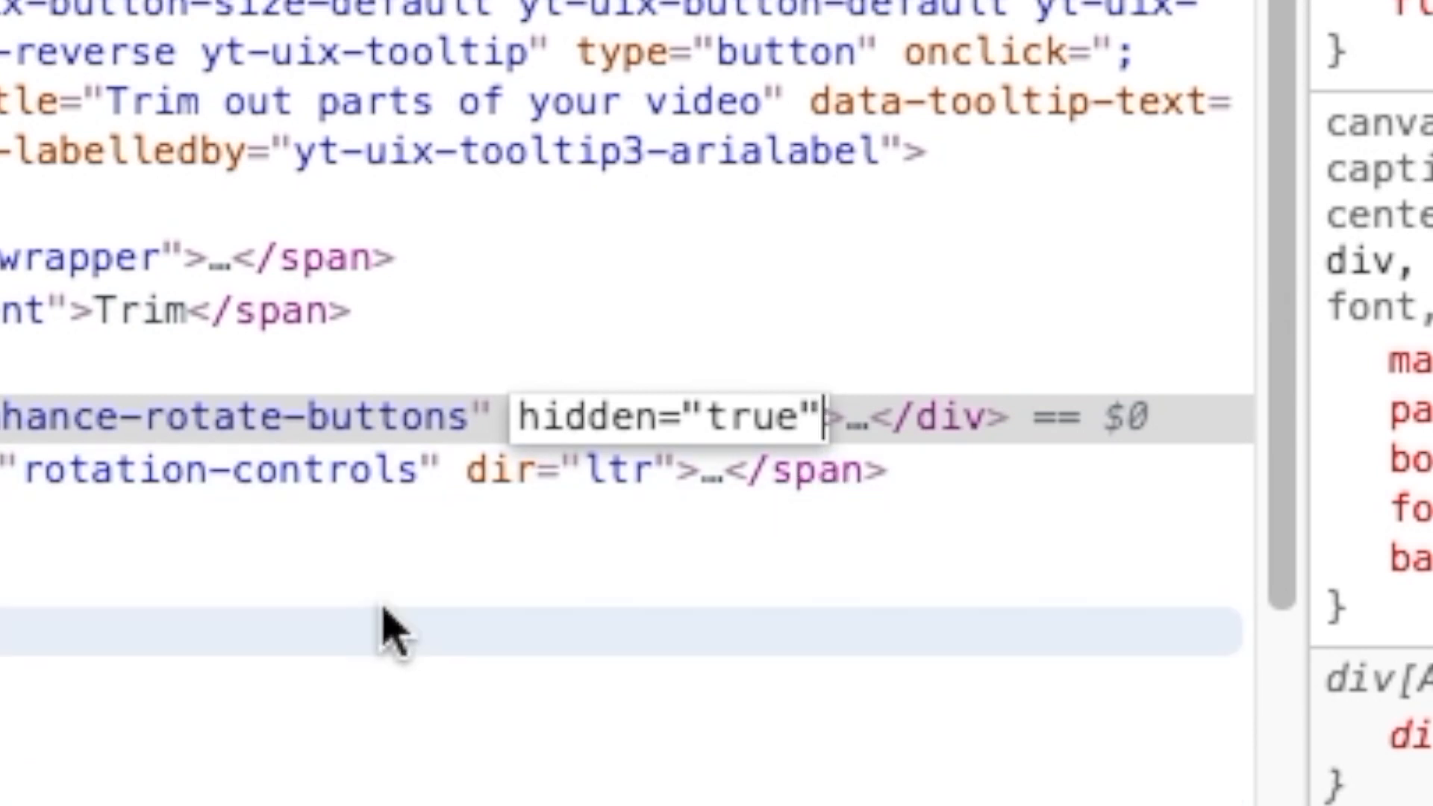
key("backspace")
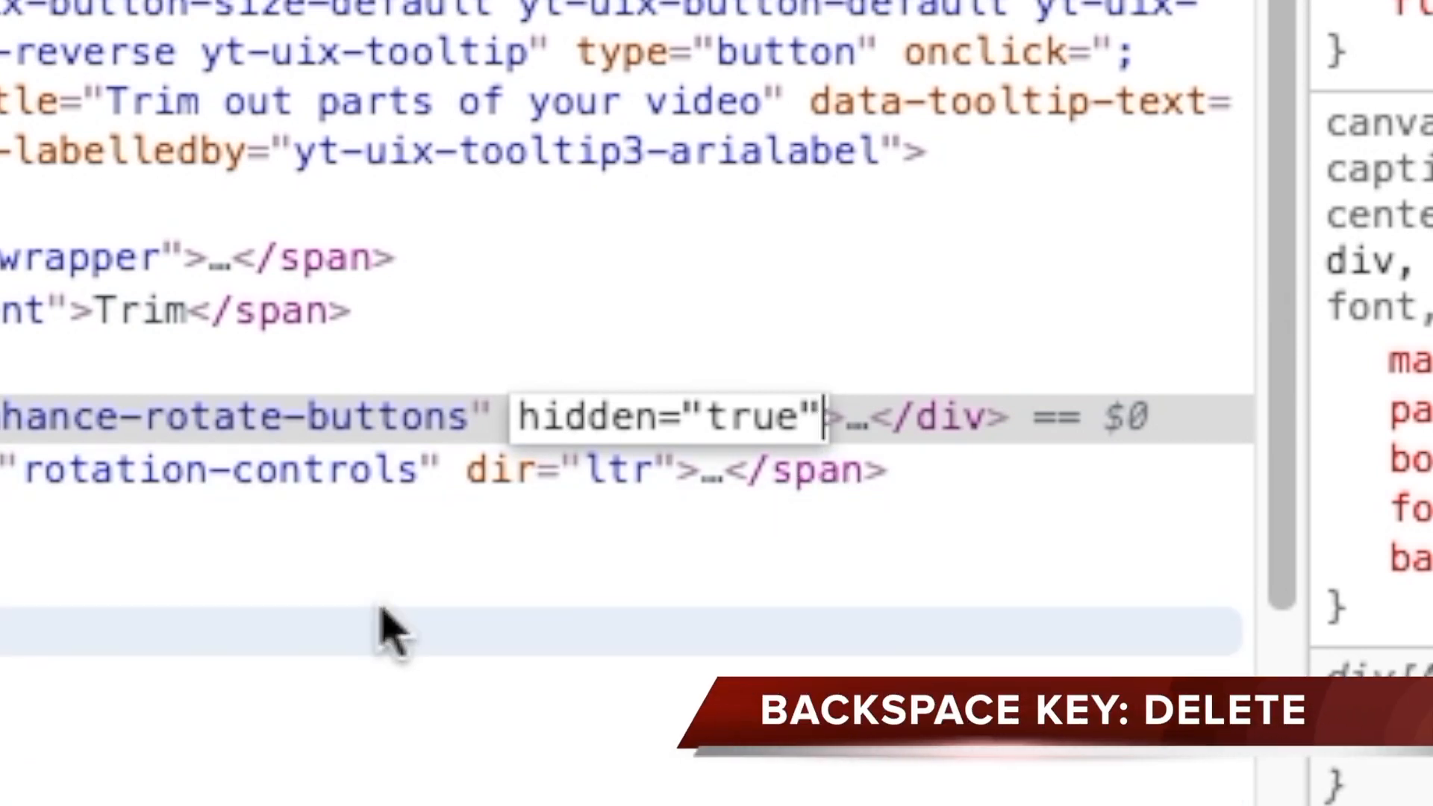
key("backspace")
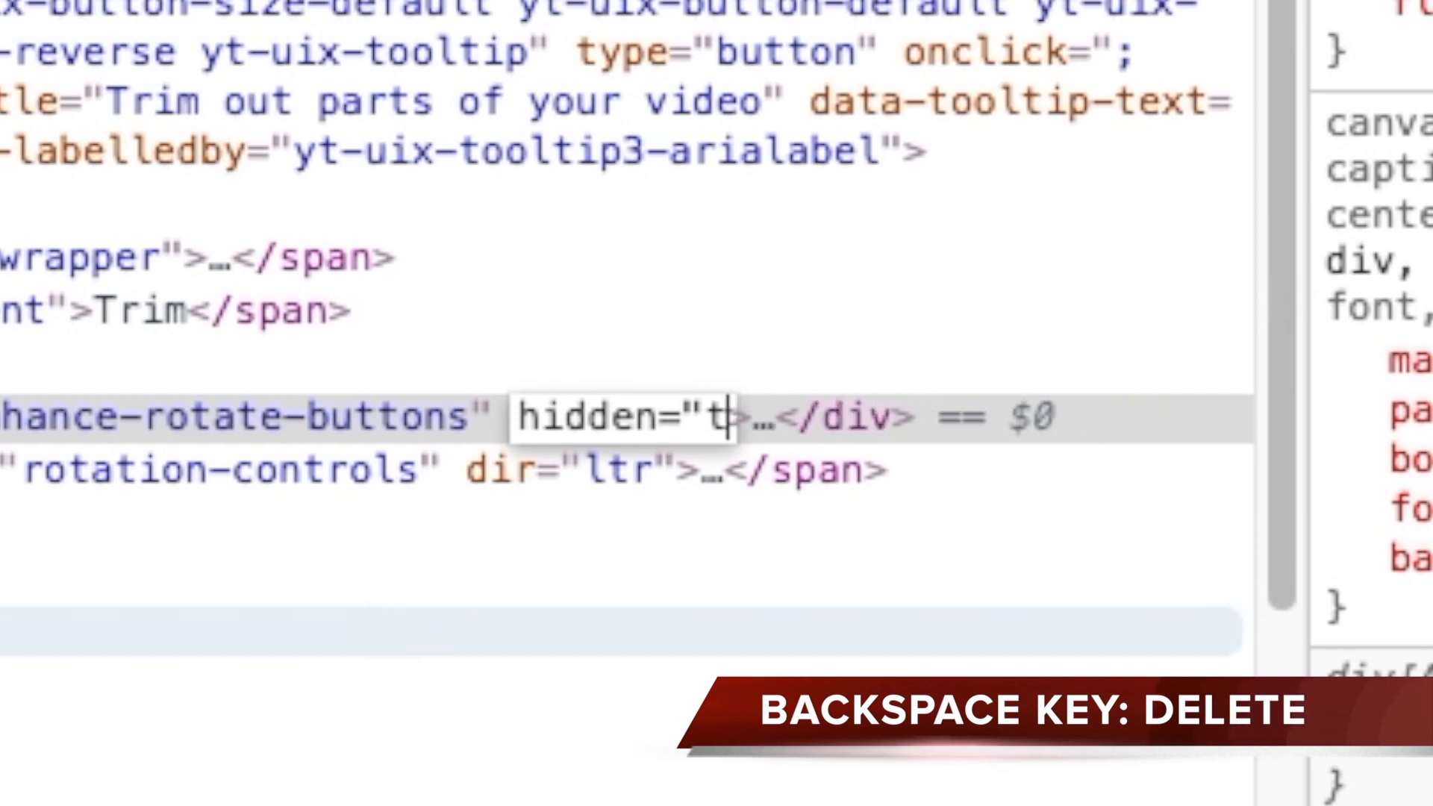
key("backspace")
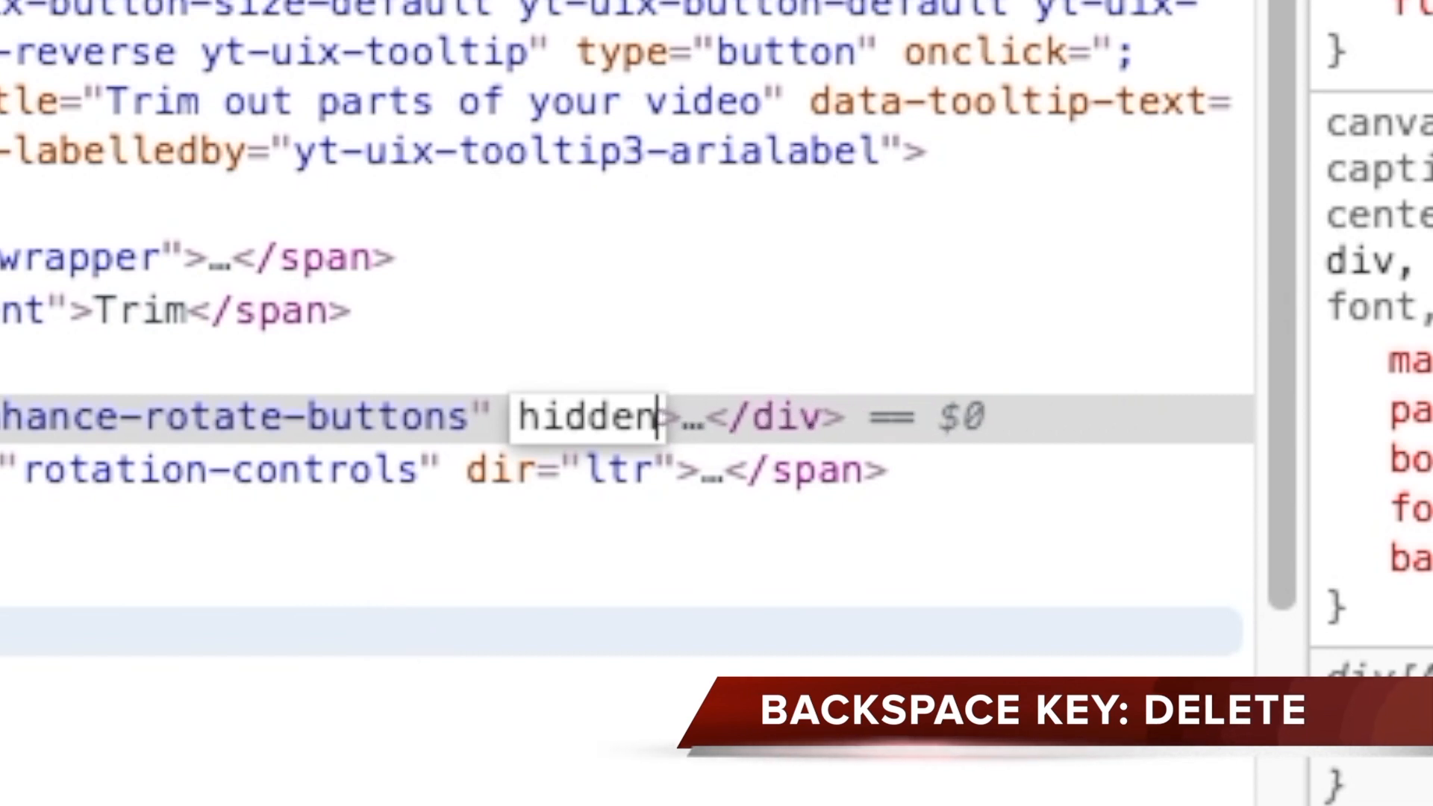
key("Backspace")
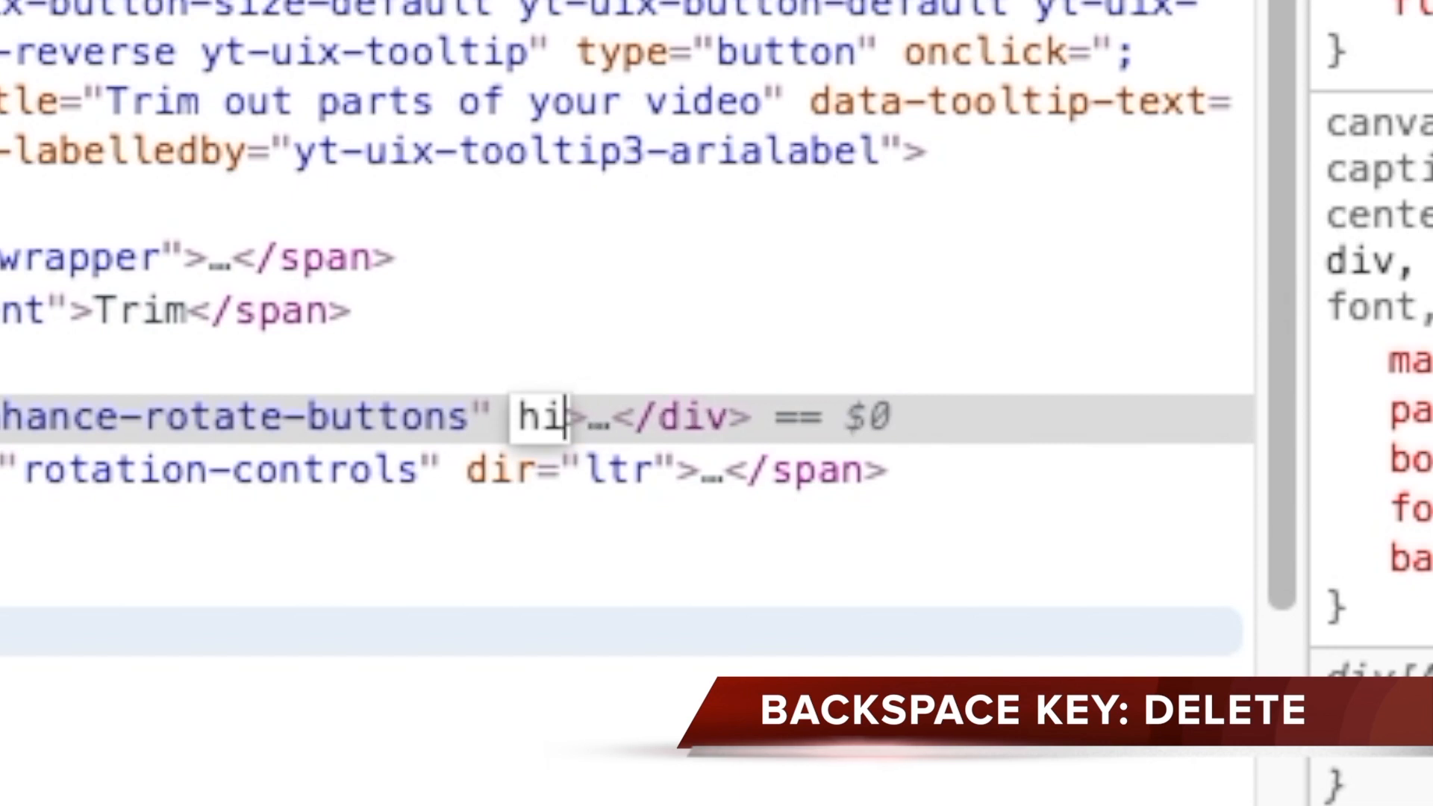
key("Backspace")
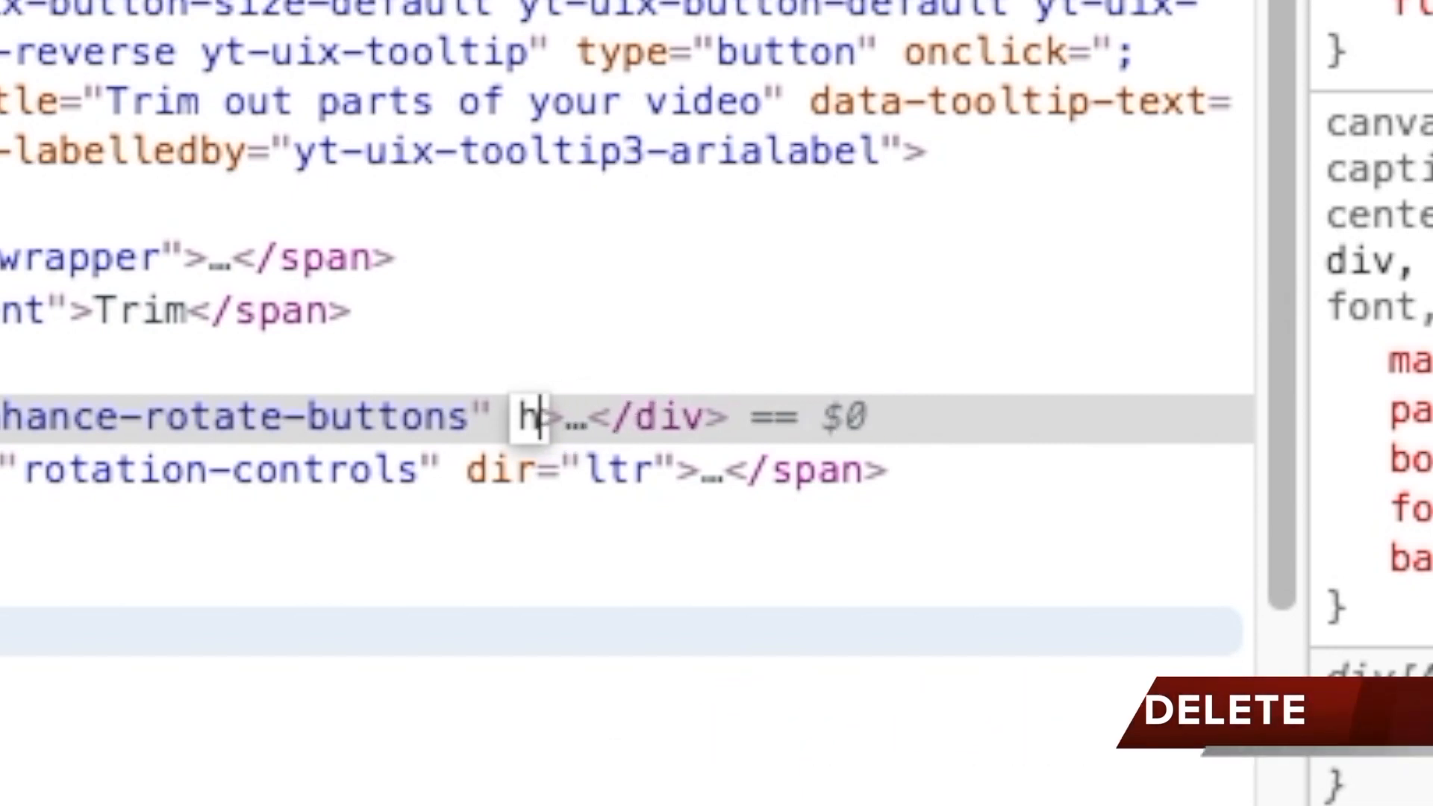
key("Backspace")
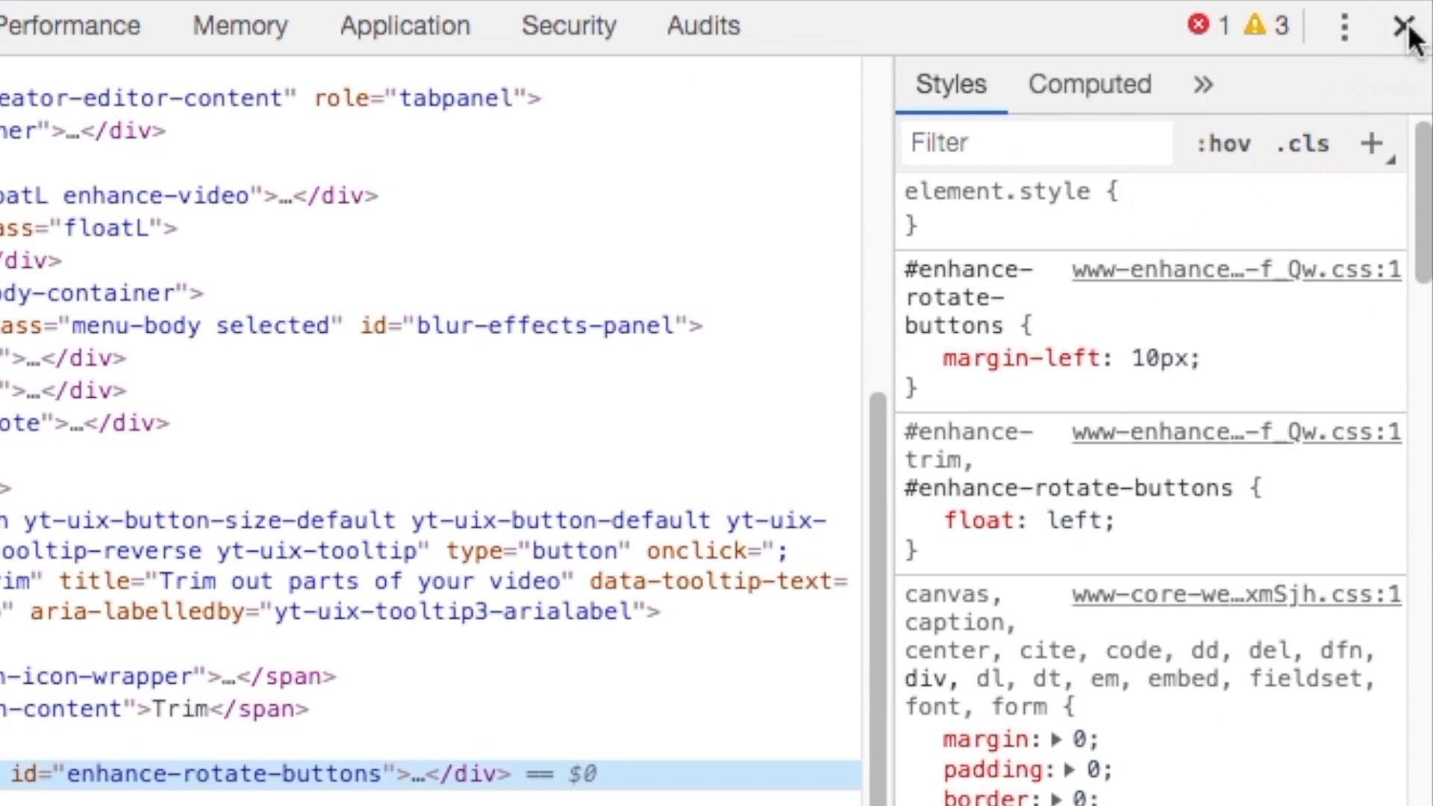
mouse_move(1404, 25)
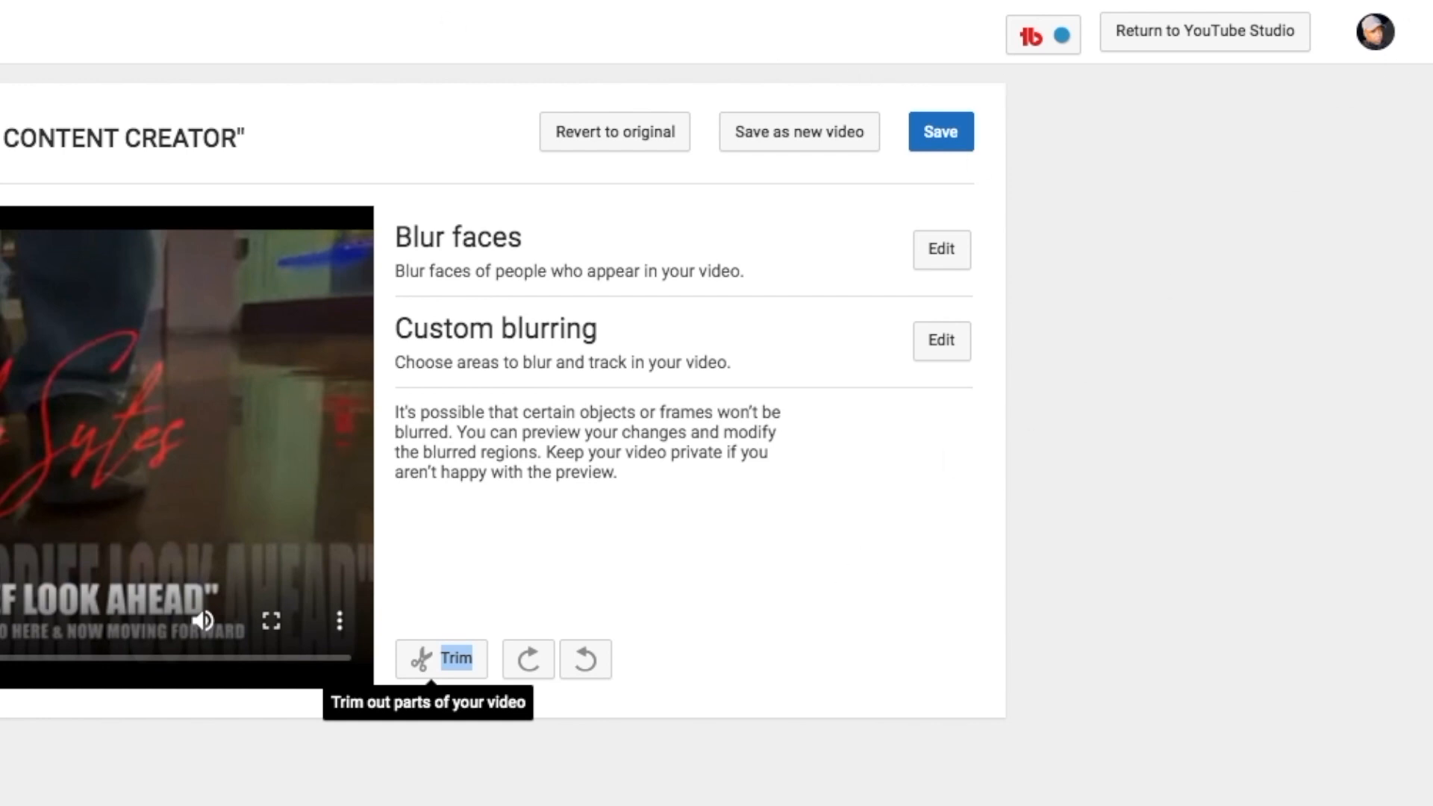
mouse_move(473, 675)
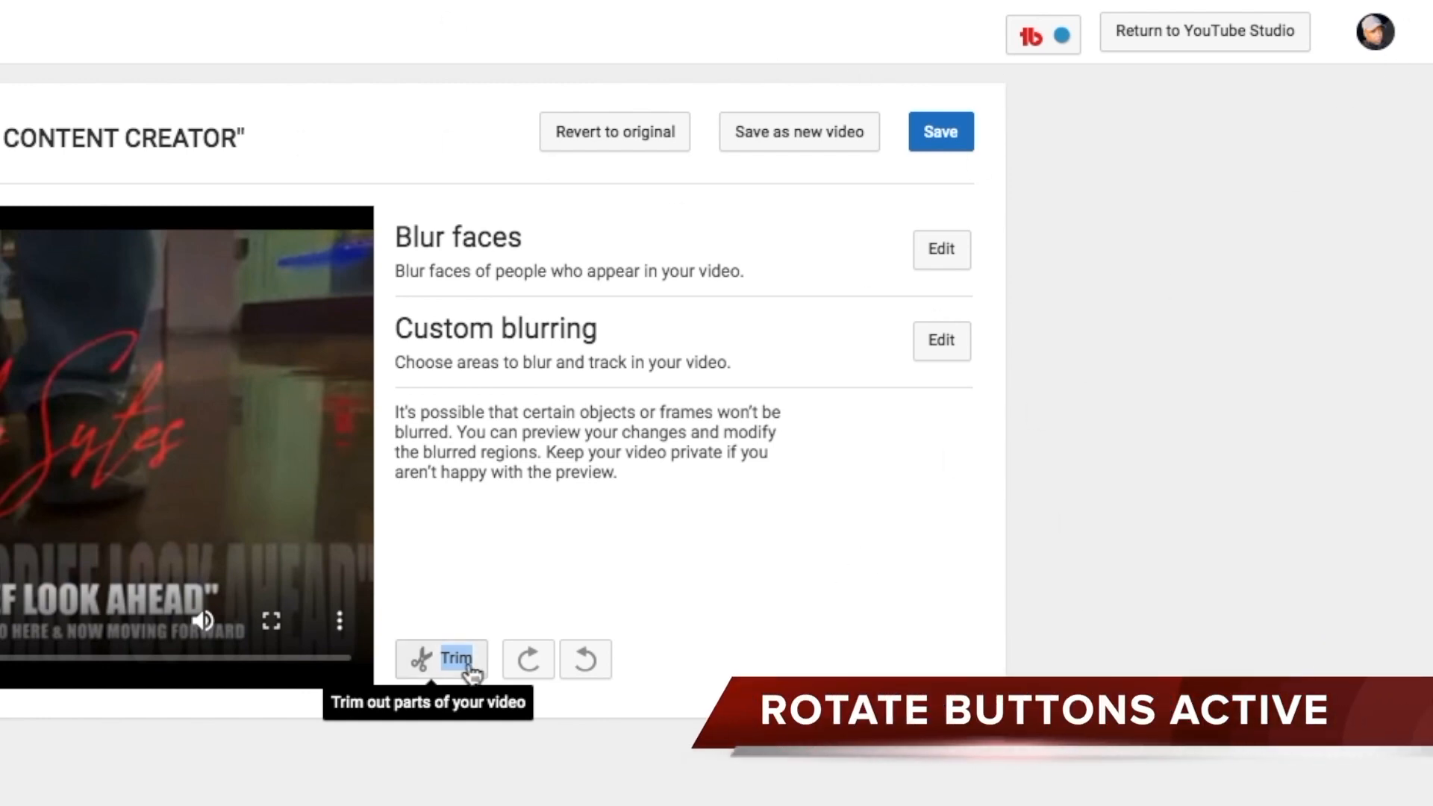
mouse_move(621, 649)
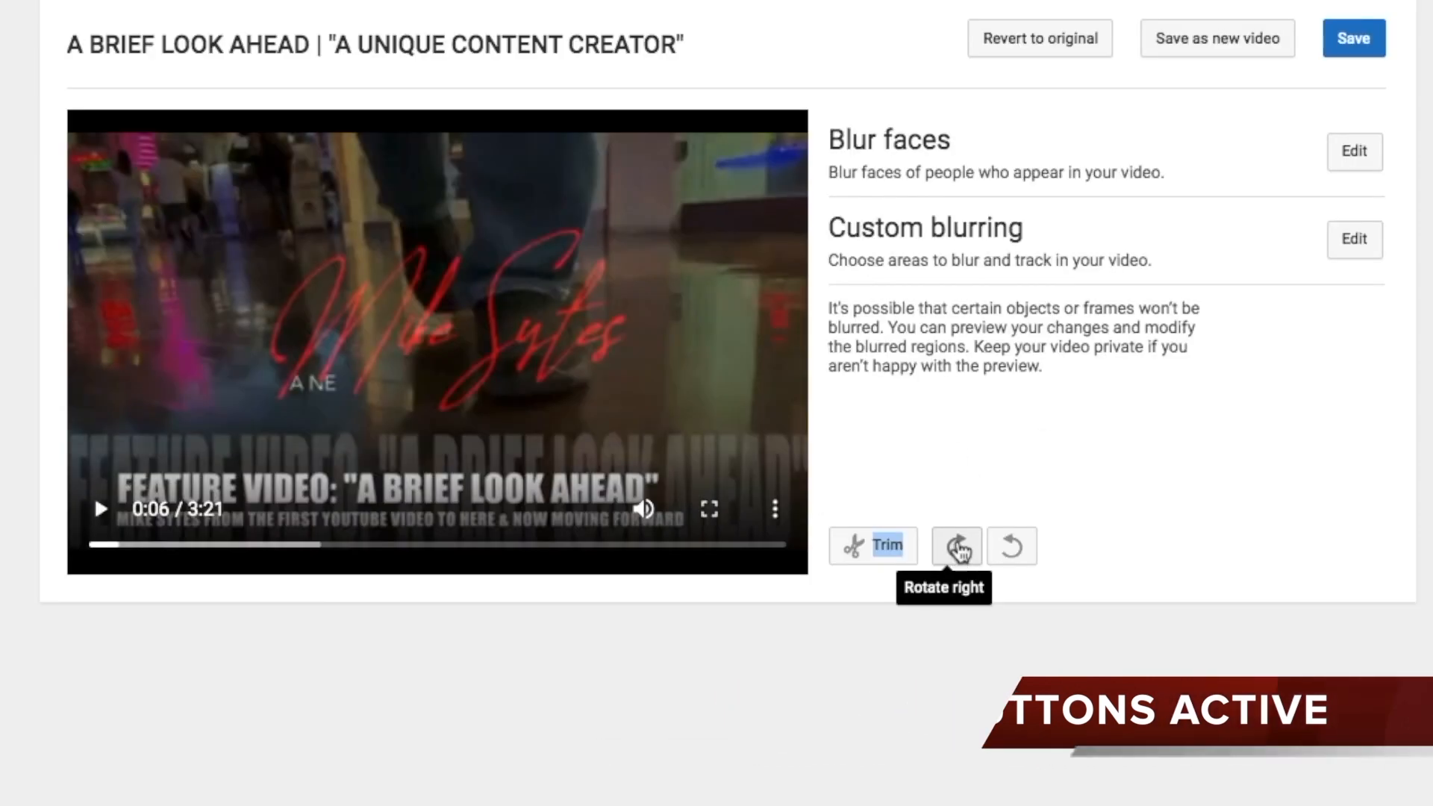
Step: Rotate the video 180 degrees with the Rotate right button and save it
left_click(956, 546)
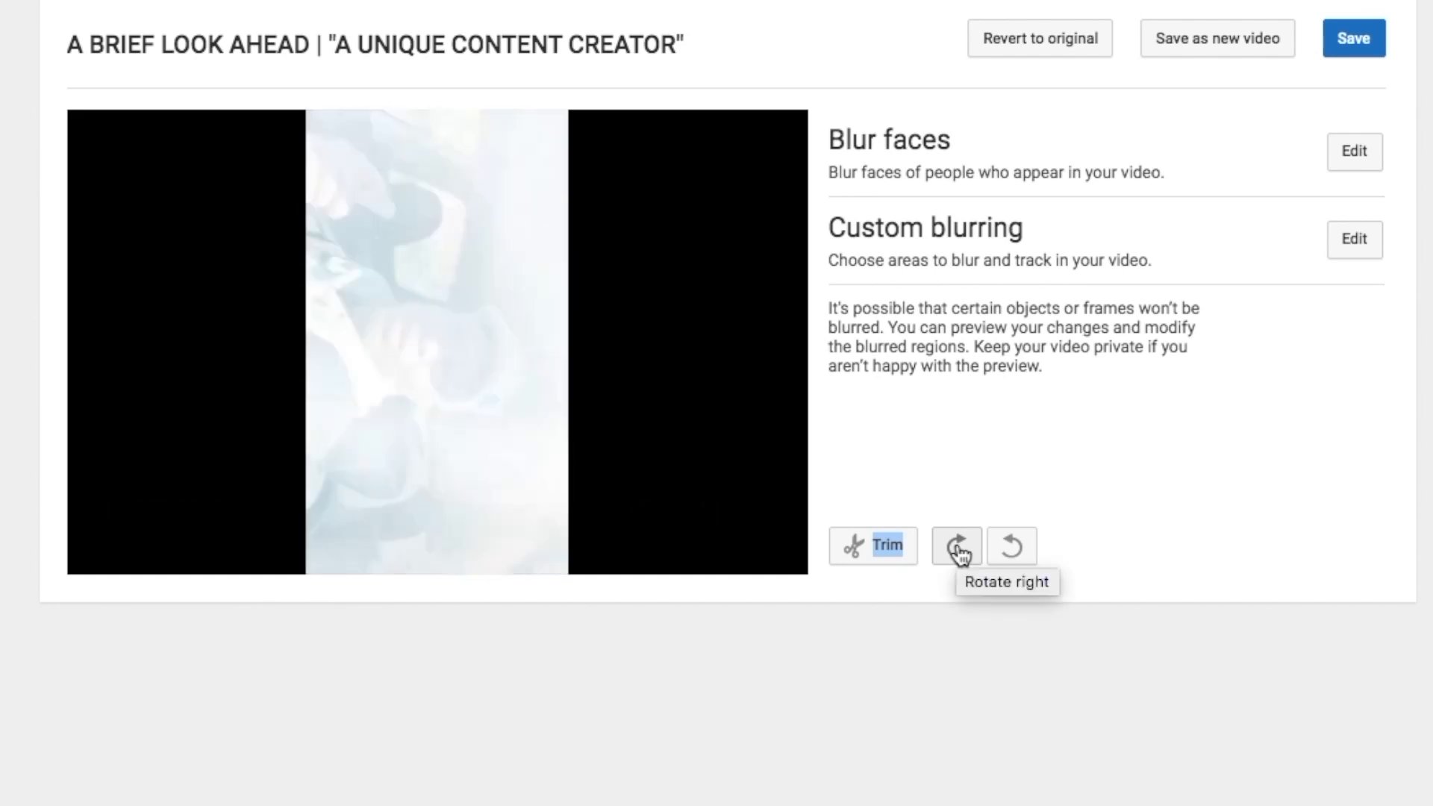
left_click(956, 546)
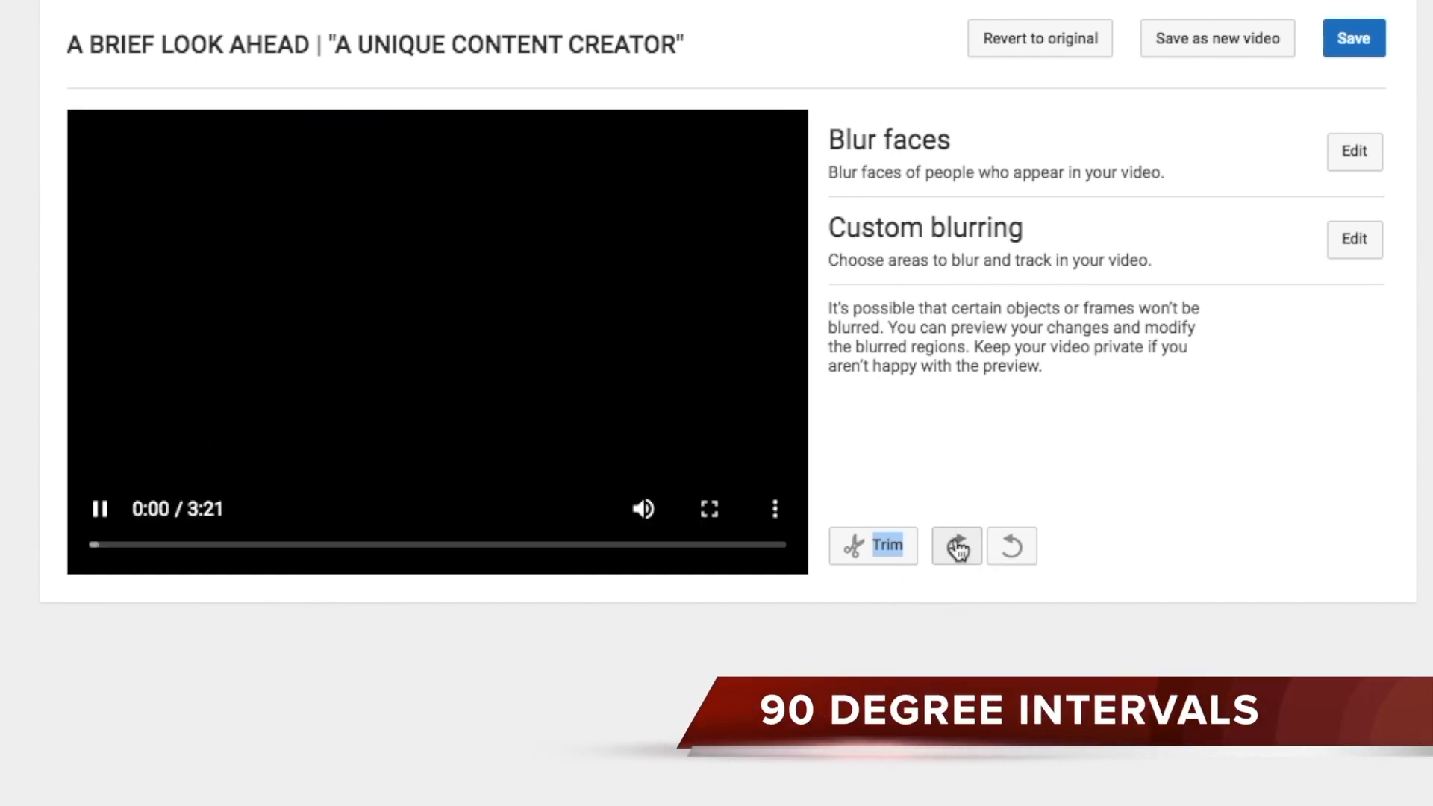
left_click(955, 546)
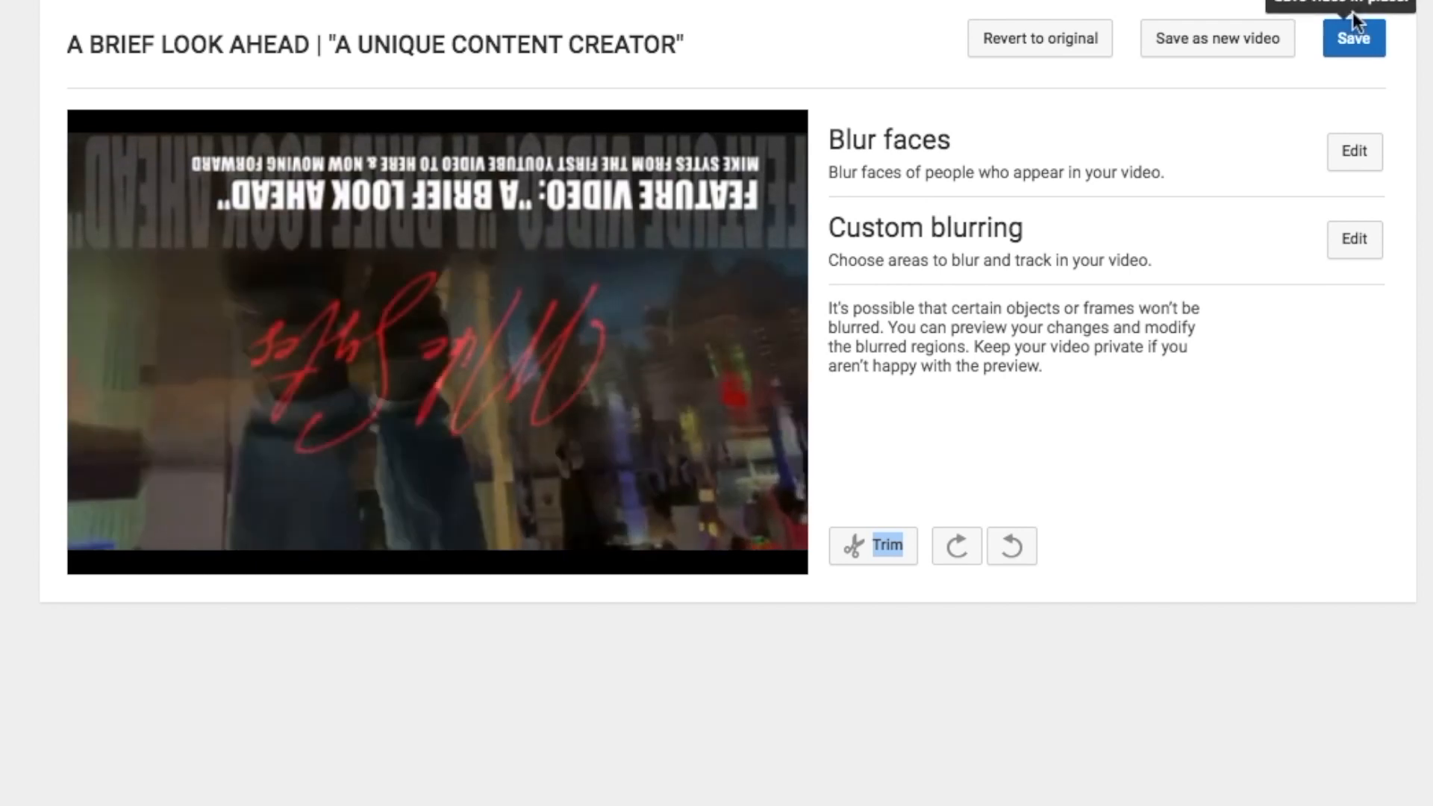
left_click(437, 340)
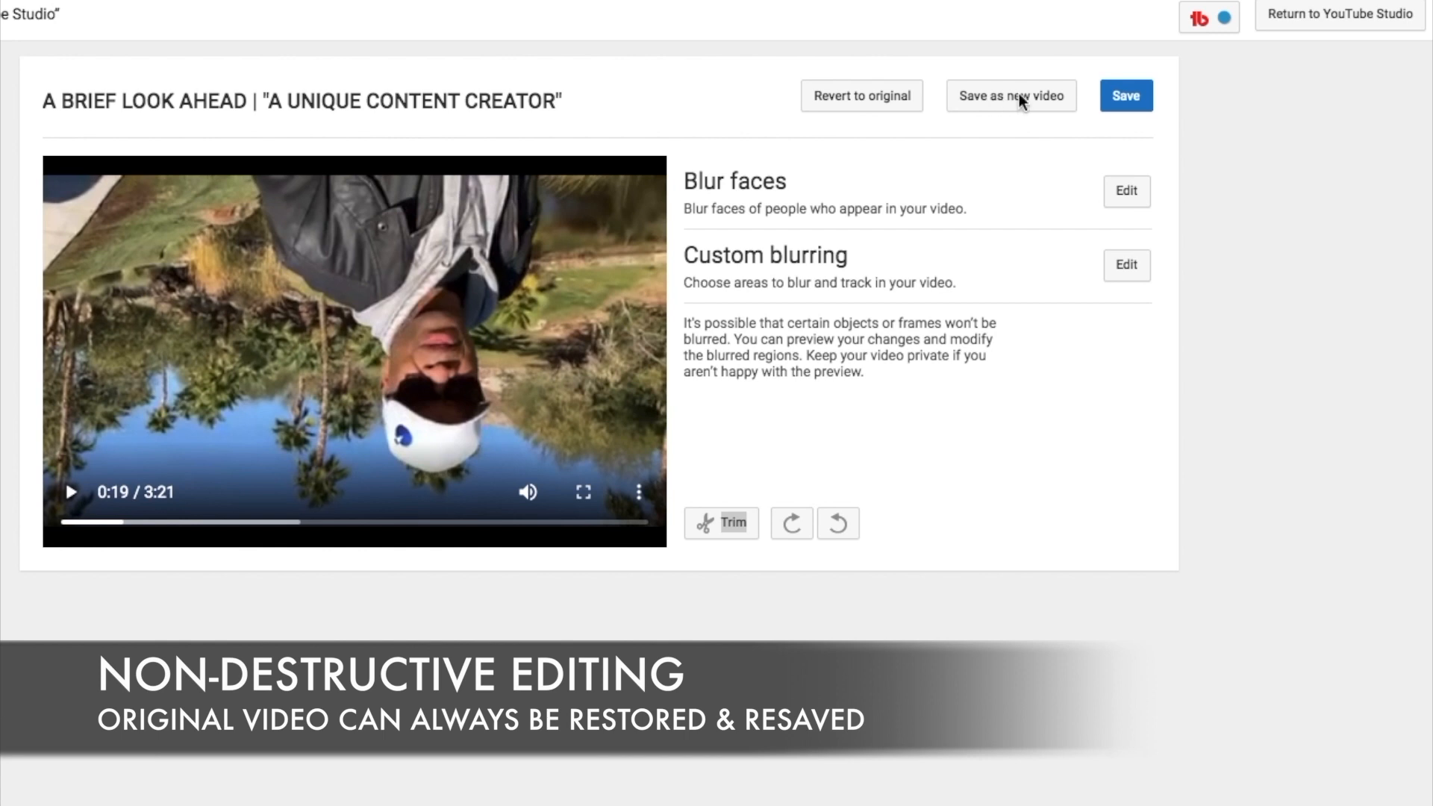
mouse_move(1305, 23)
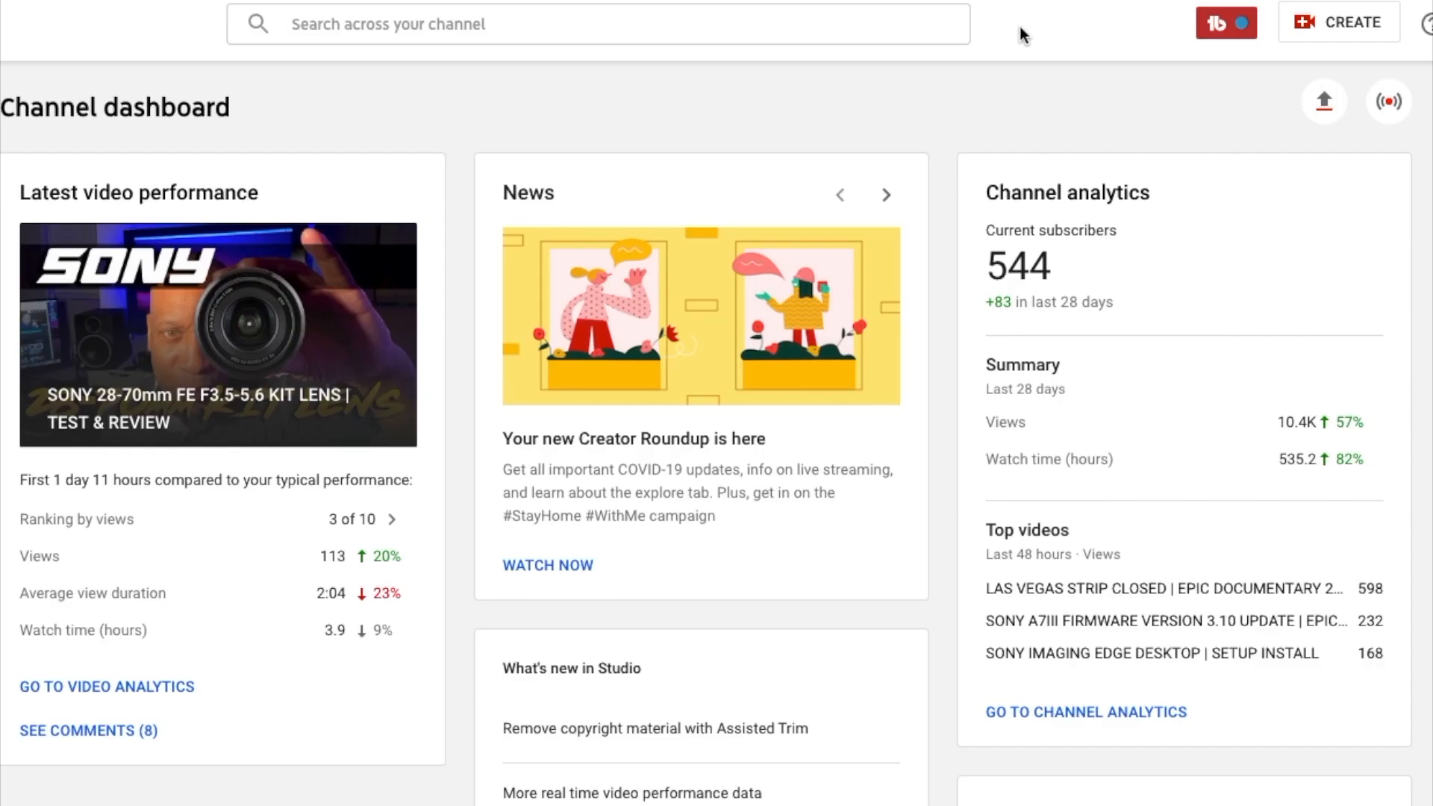
Step: Scroll down the channel dashboard past latest video performance and analytics
scroll("down", 3)
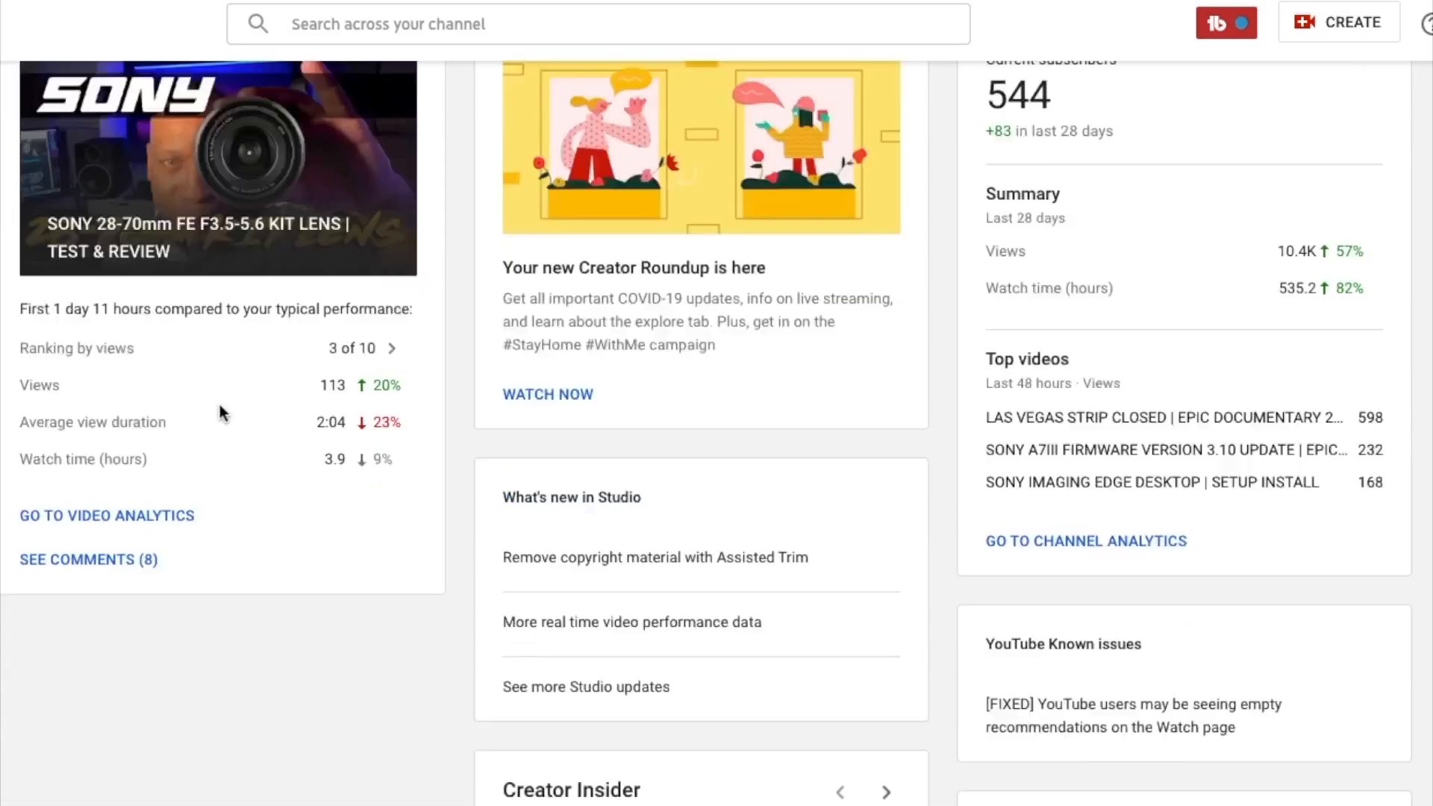